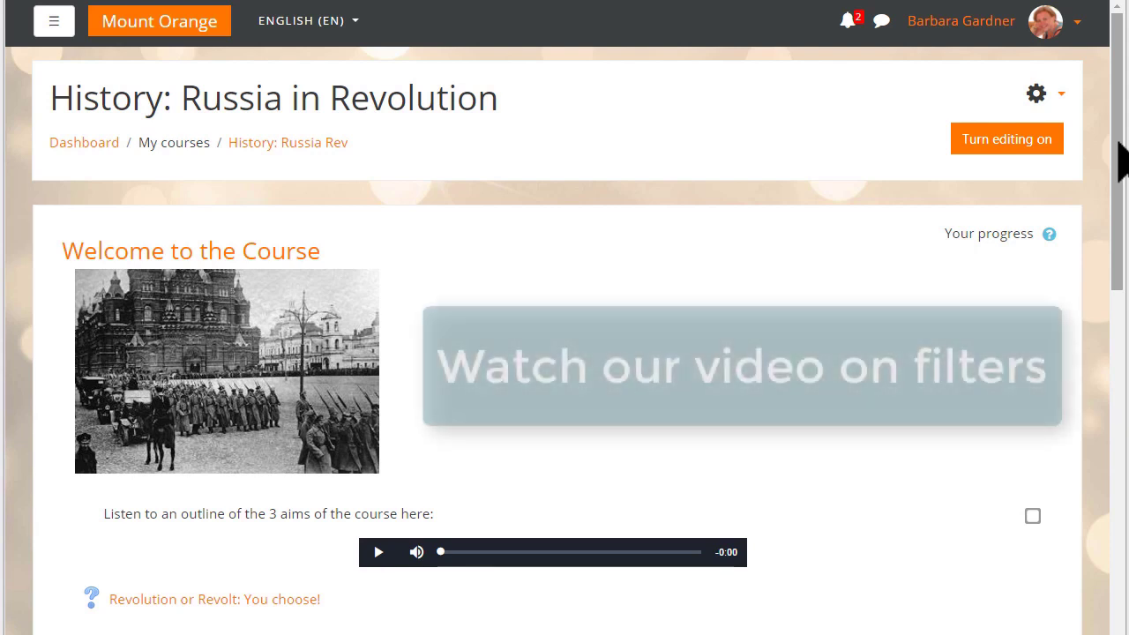
mouse_move(743, 365)
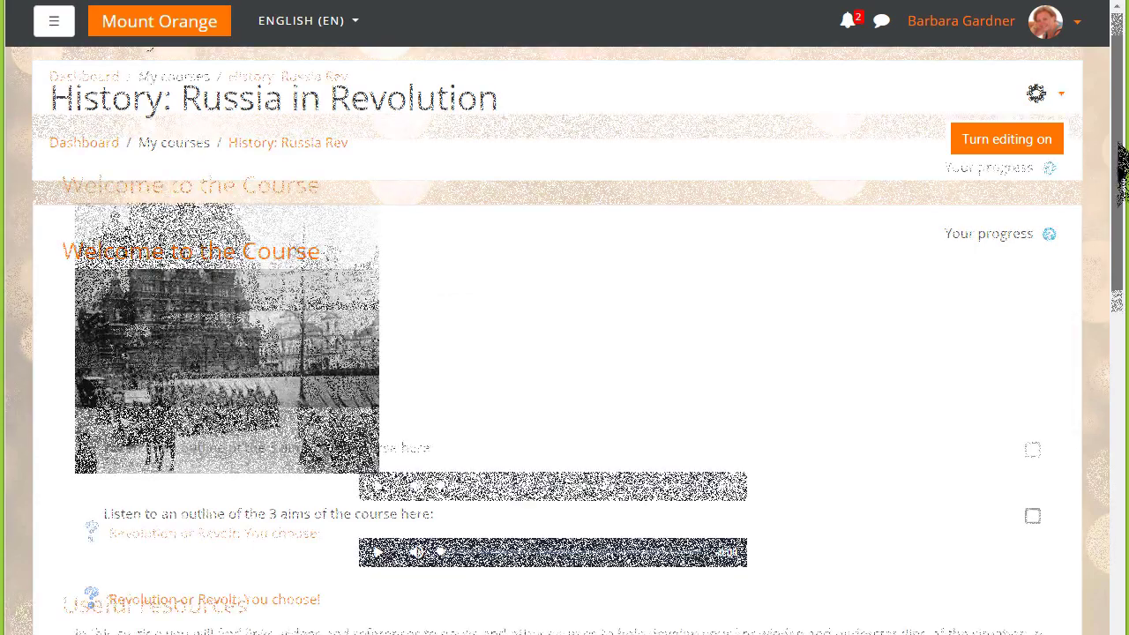
Drop Revolution Revision.mp4 onto Collaborative Work and upload it as media on the course page
scroll(down, 3)
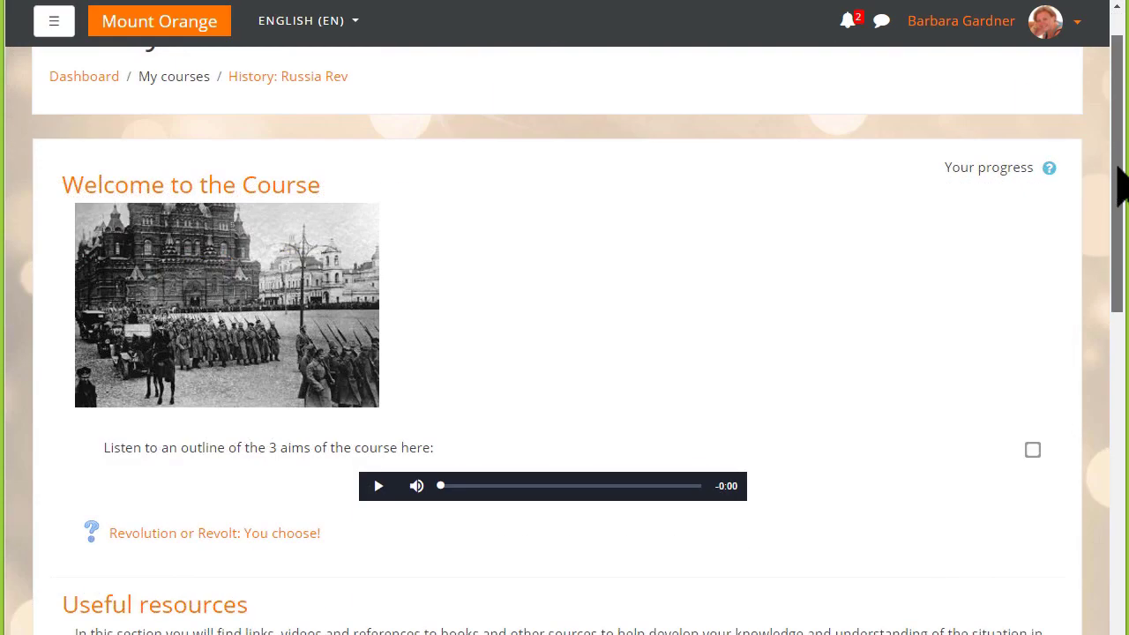
scroll(down, 3)
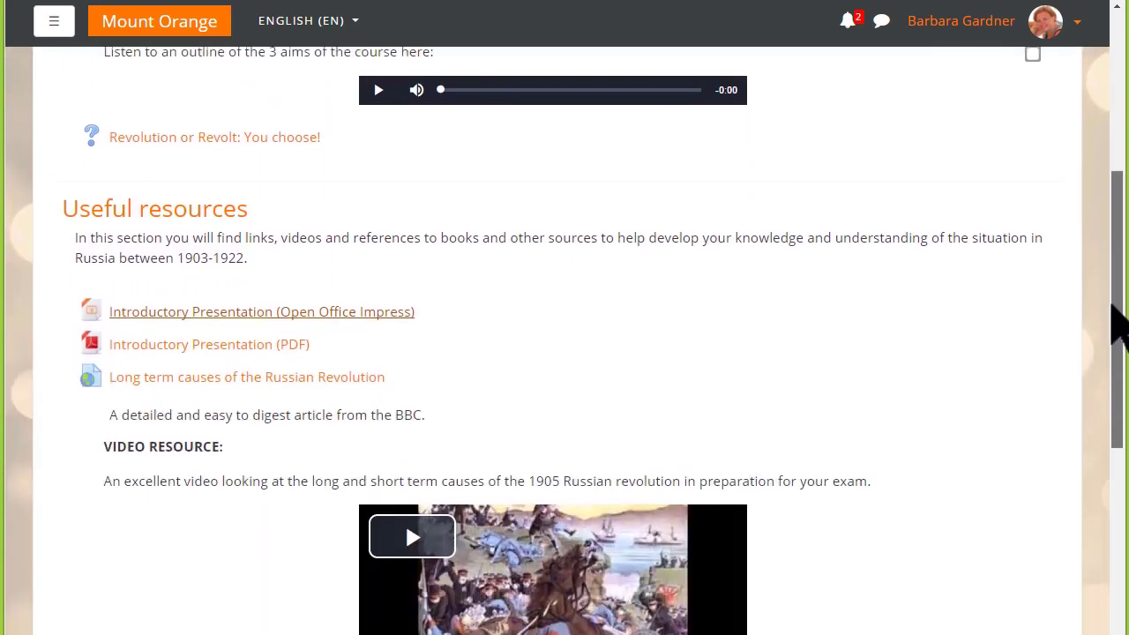
scroll(down, 3)
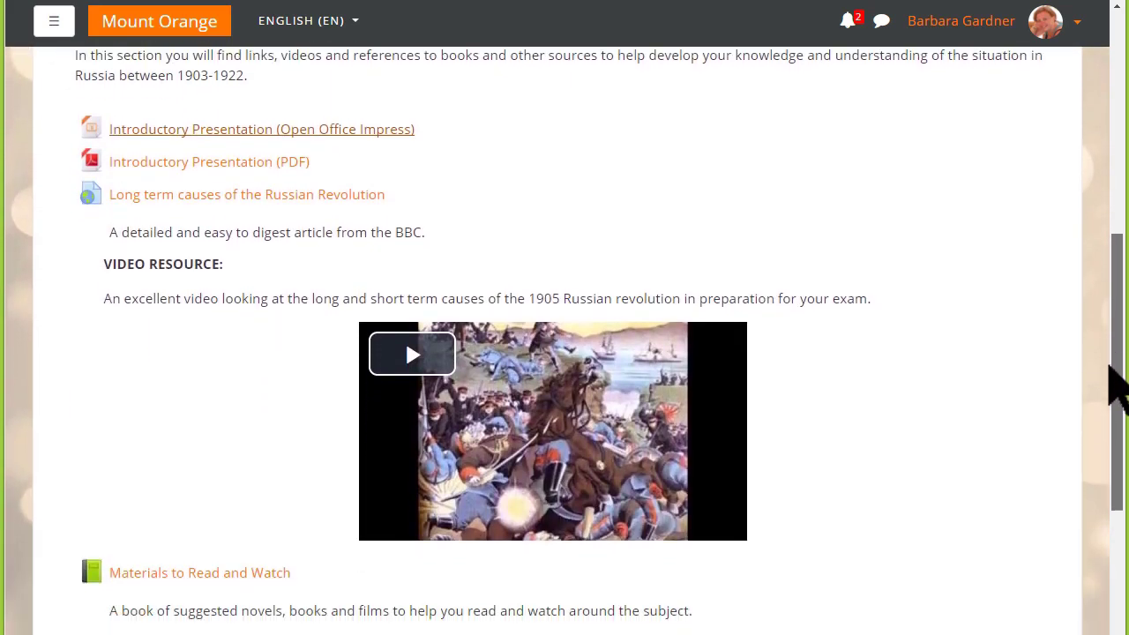
scroll(down, 3)
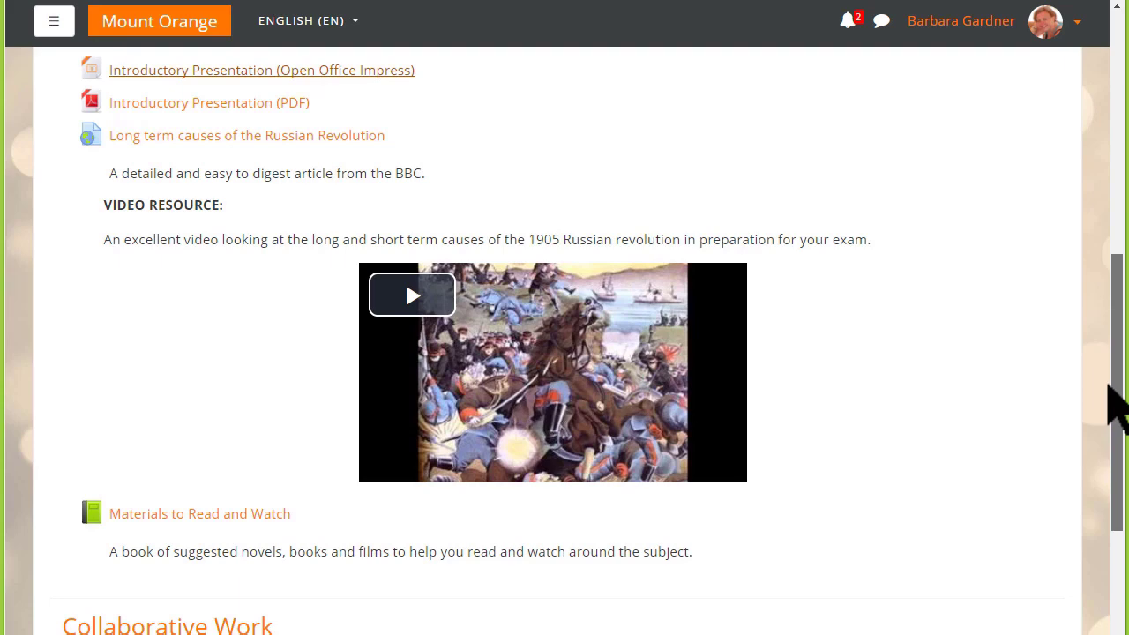
scroll(up, 3)
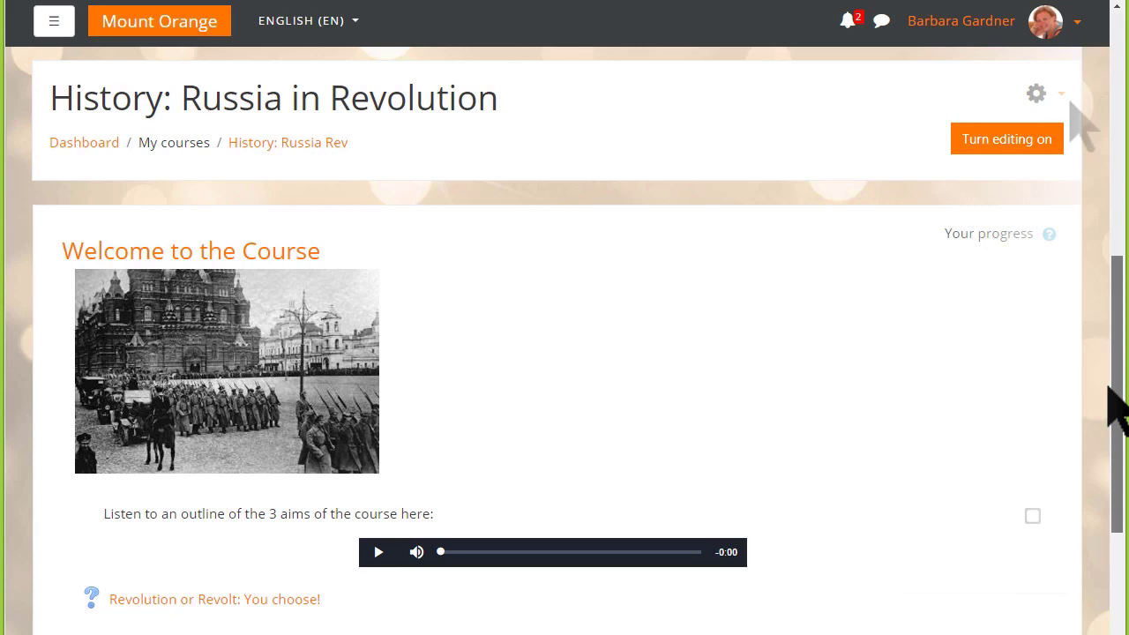
scroll(down, 3)
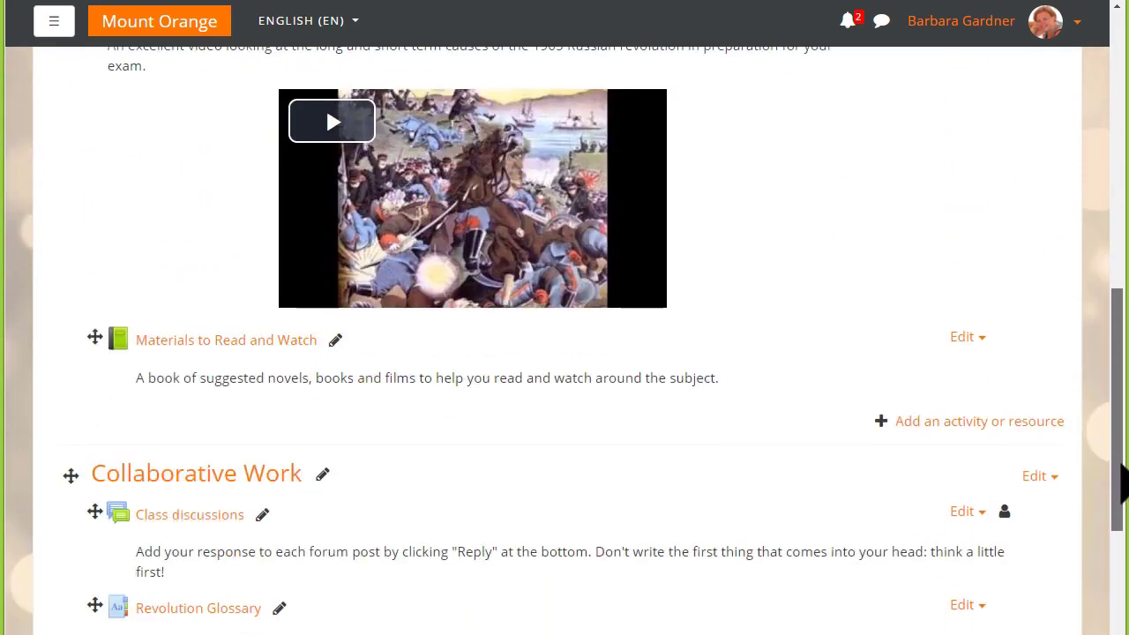
scroll(down, 3)
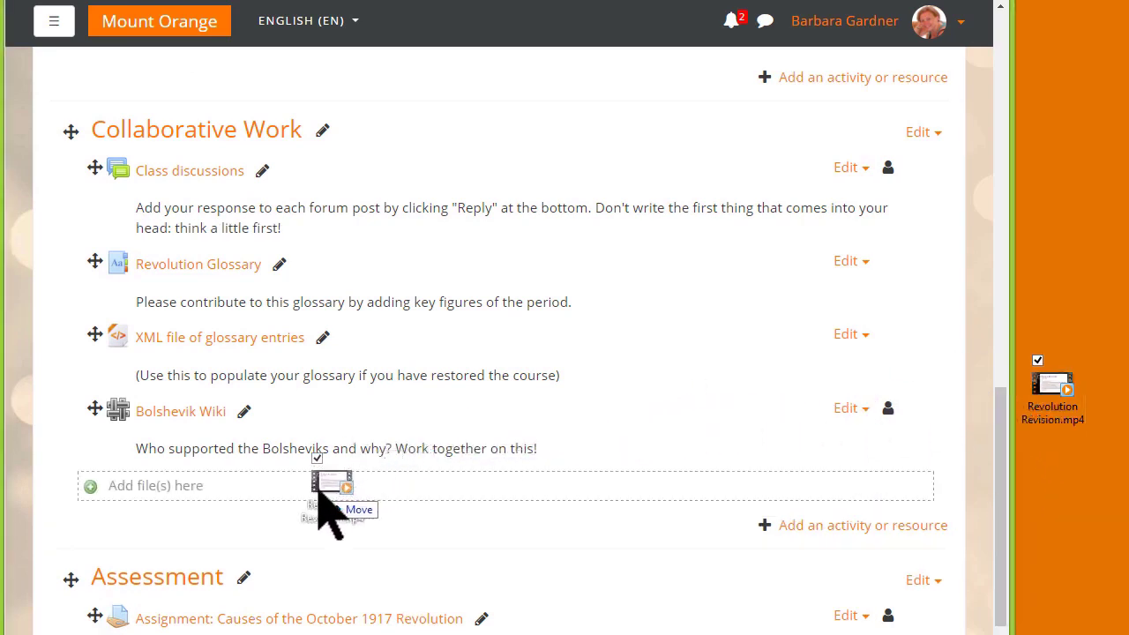
drag(1052, 388, 353, 486)
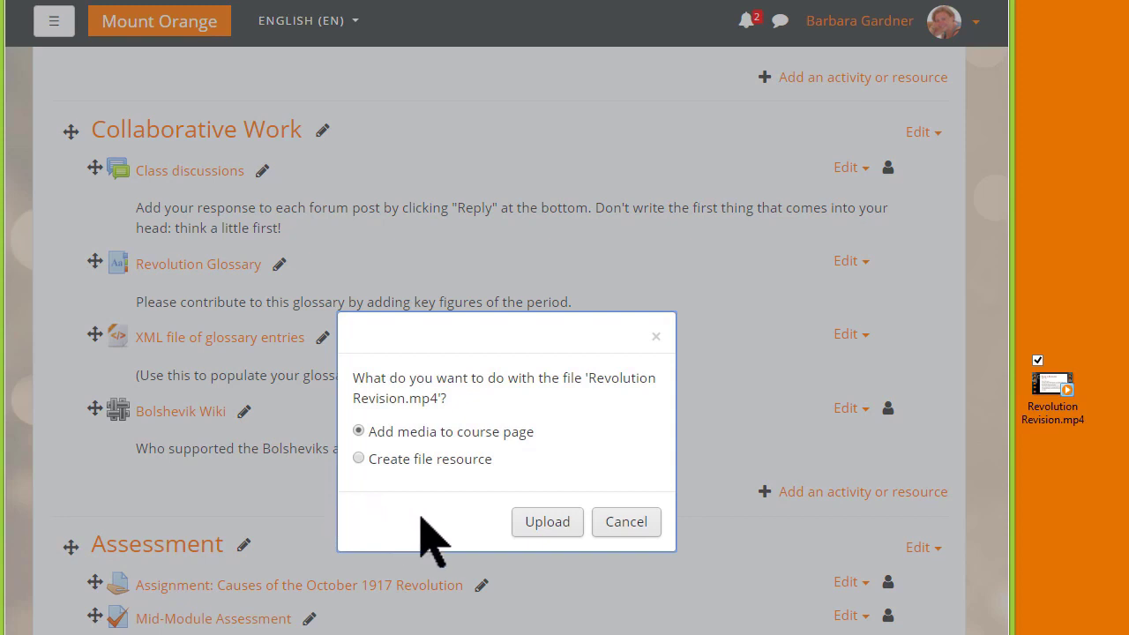
mouse_move(547, 522)
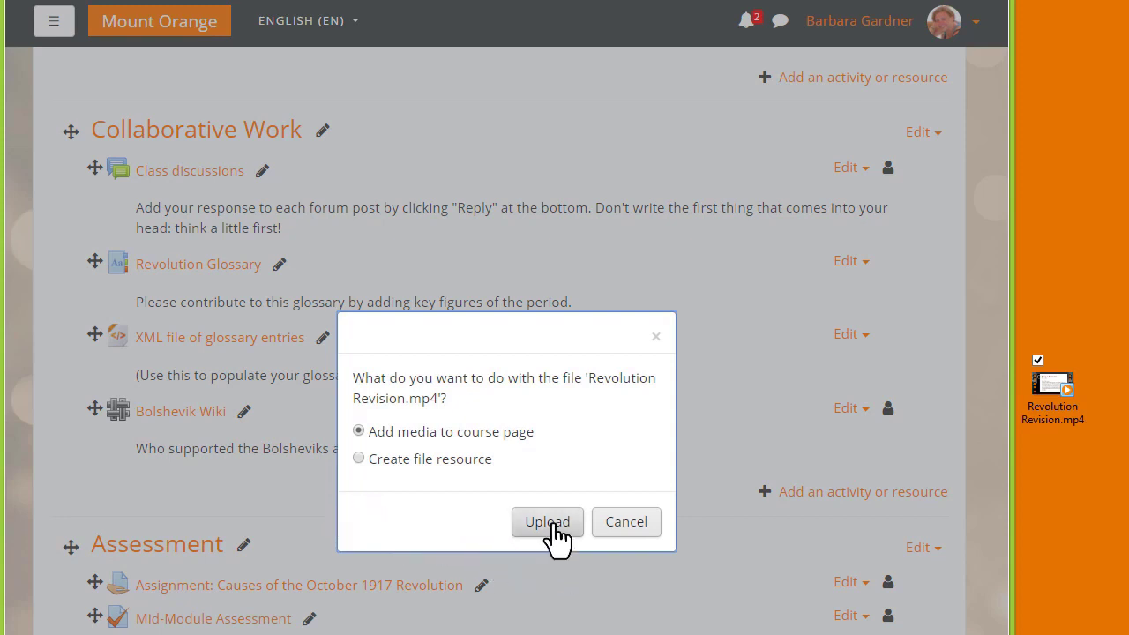
click(547, 523)
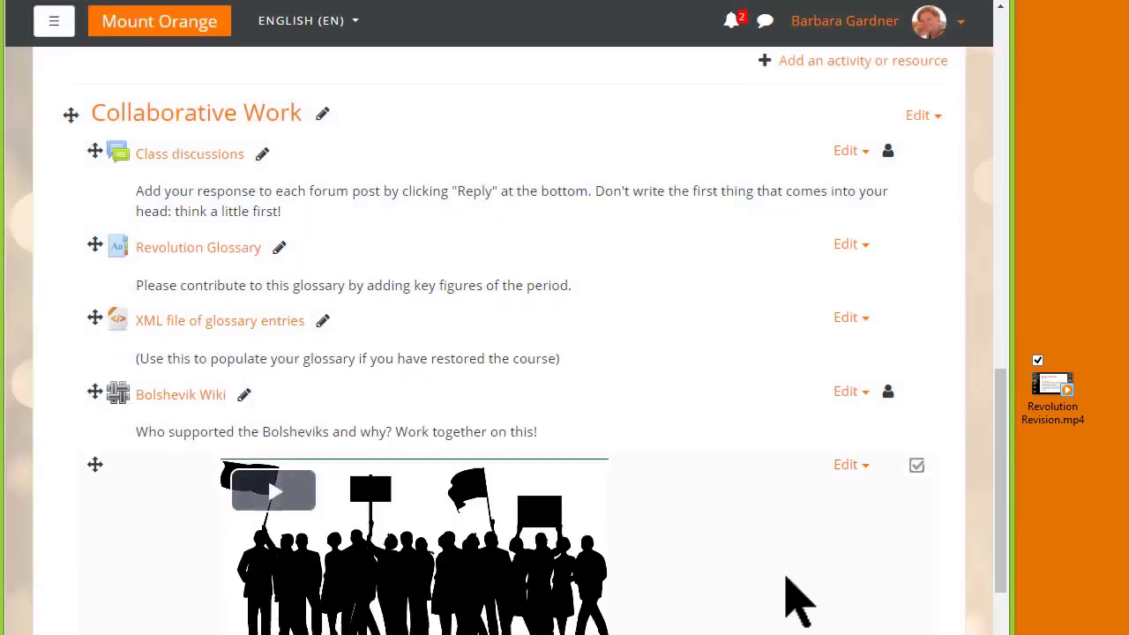
scroll(down, 3)
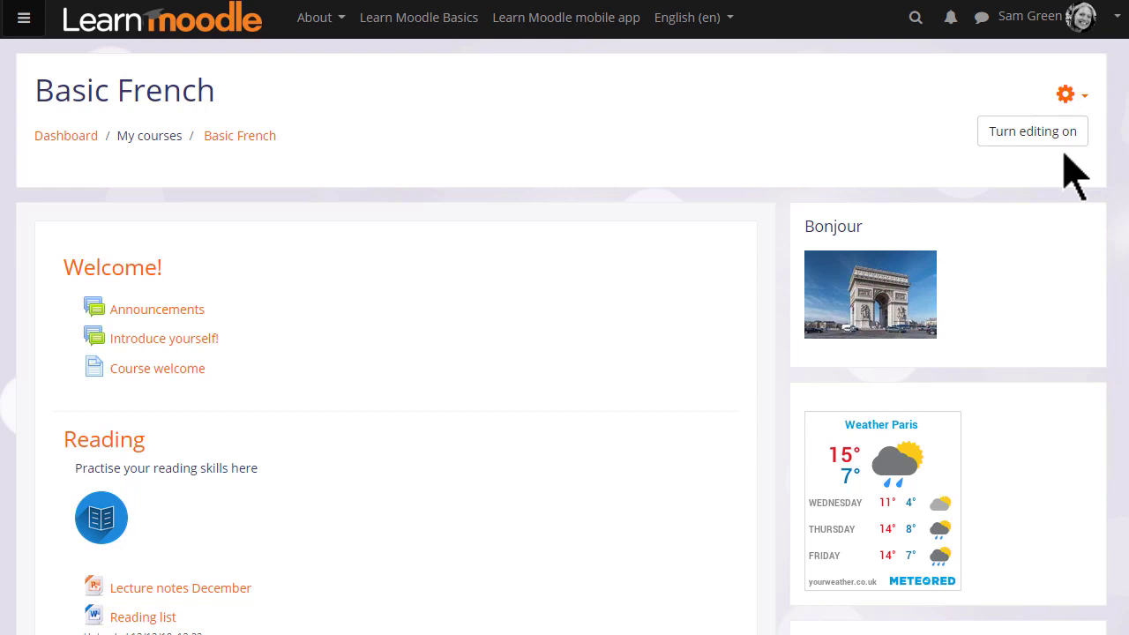
mouse_move(1032, 131)
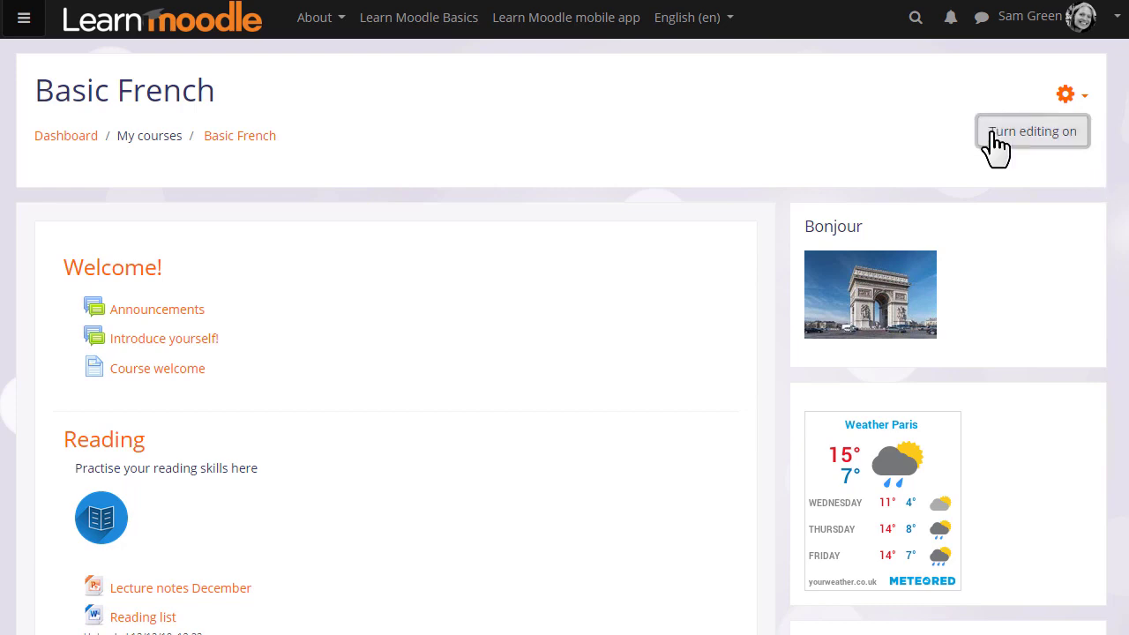
Turn editing on for the Basic French course
click(1030, 131)
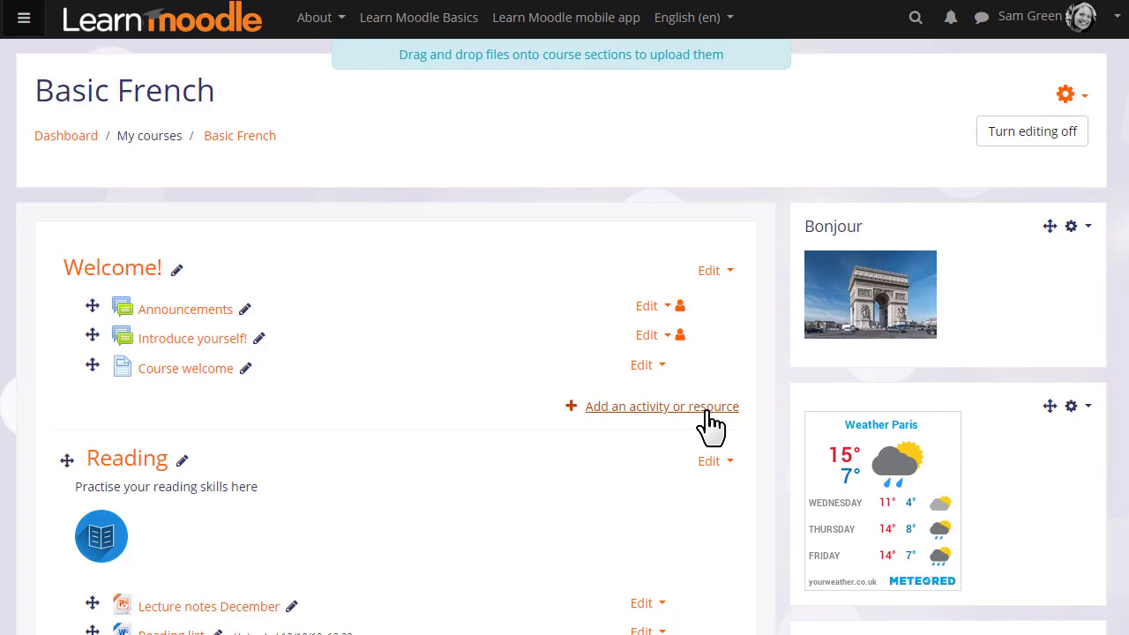
Add a Label to the Welcome section with the text 'Course objectives'
click(662, 405)
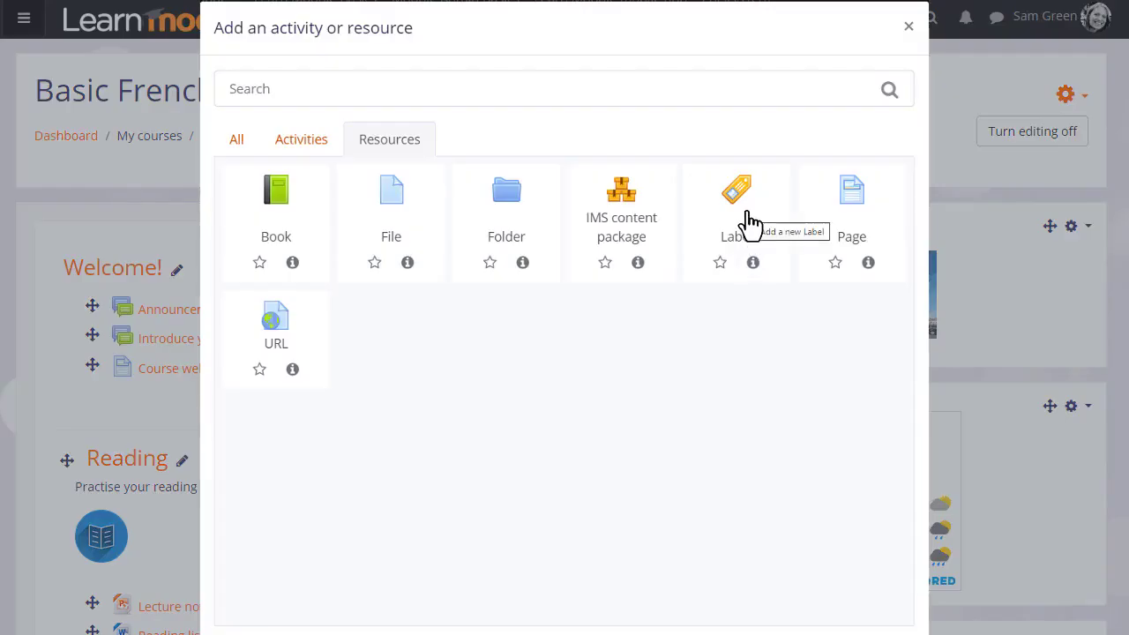
click(735, 190)
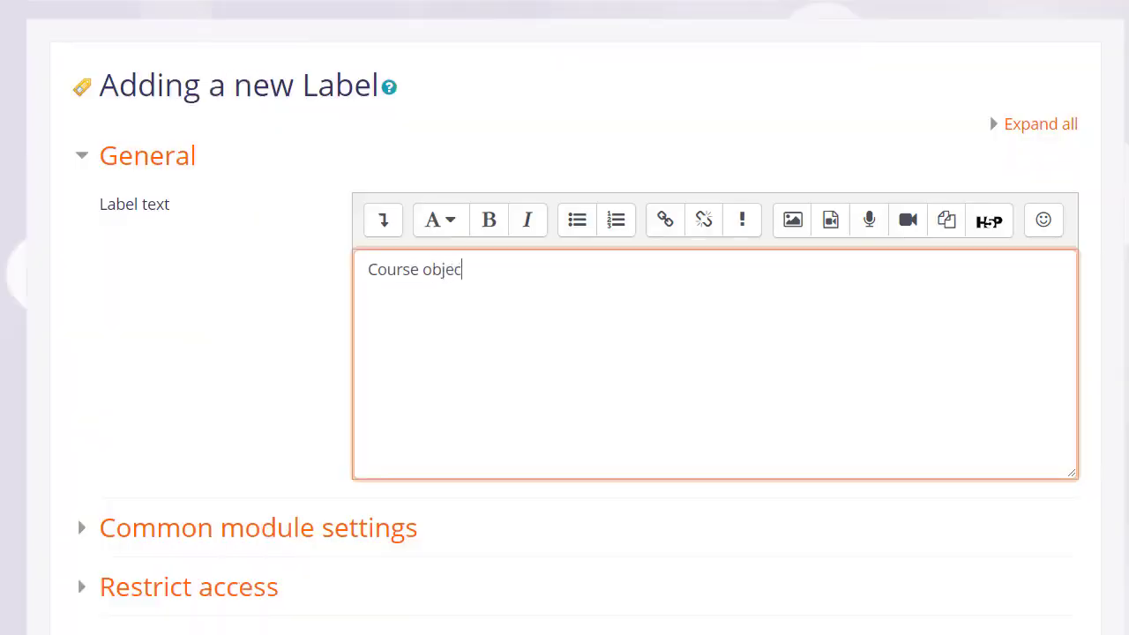
text(tives)
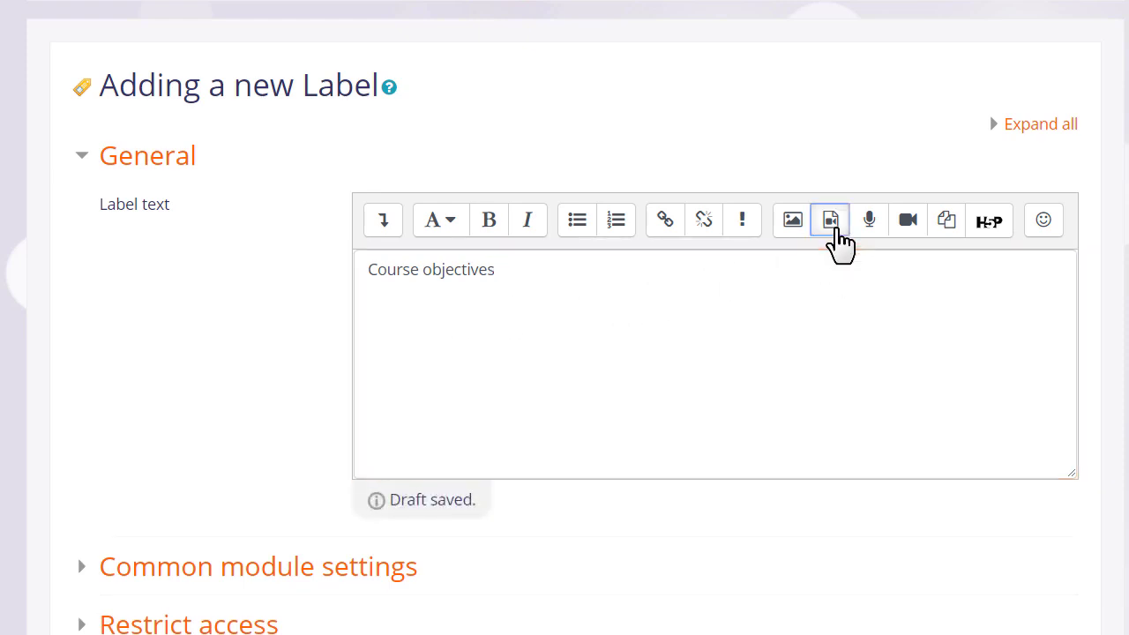
Insert the MP3 from the repositories as an audio player below 'Course objectives'
click(830, 219)
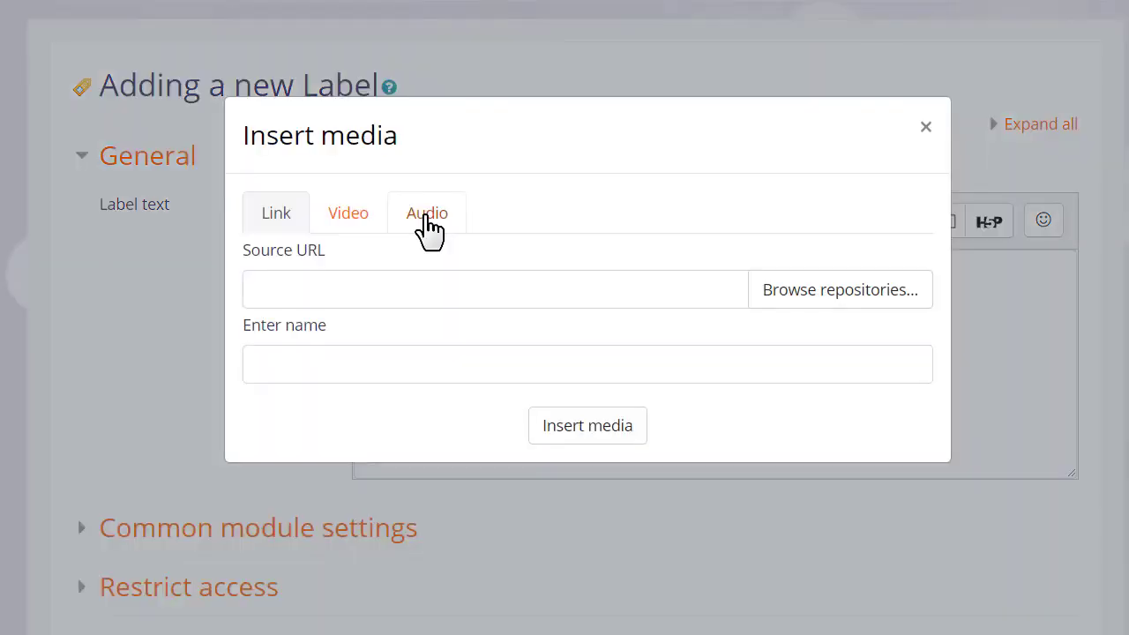
click(427, 211)
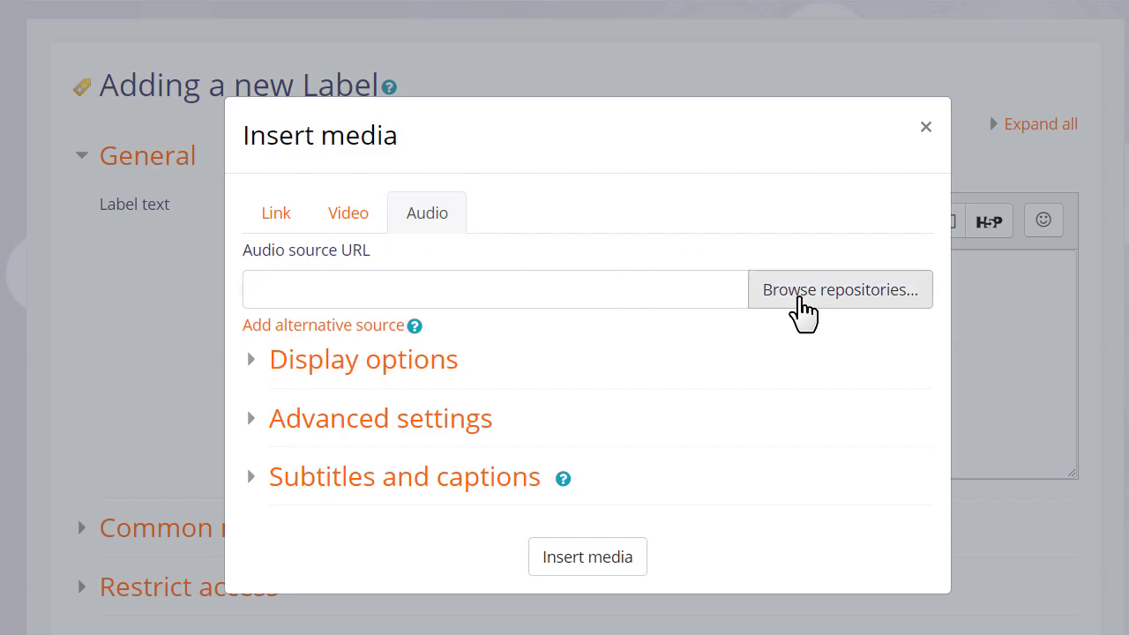
click(840, 289)
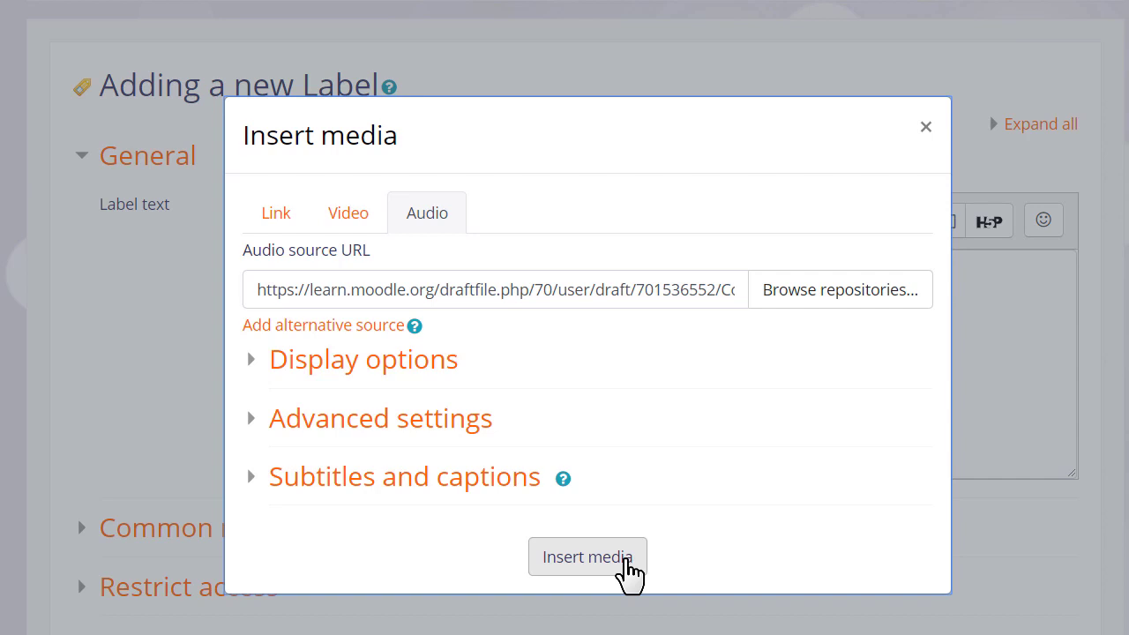
click(588, 557)
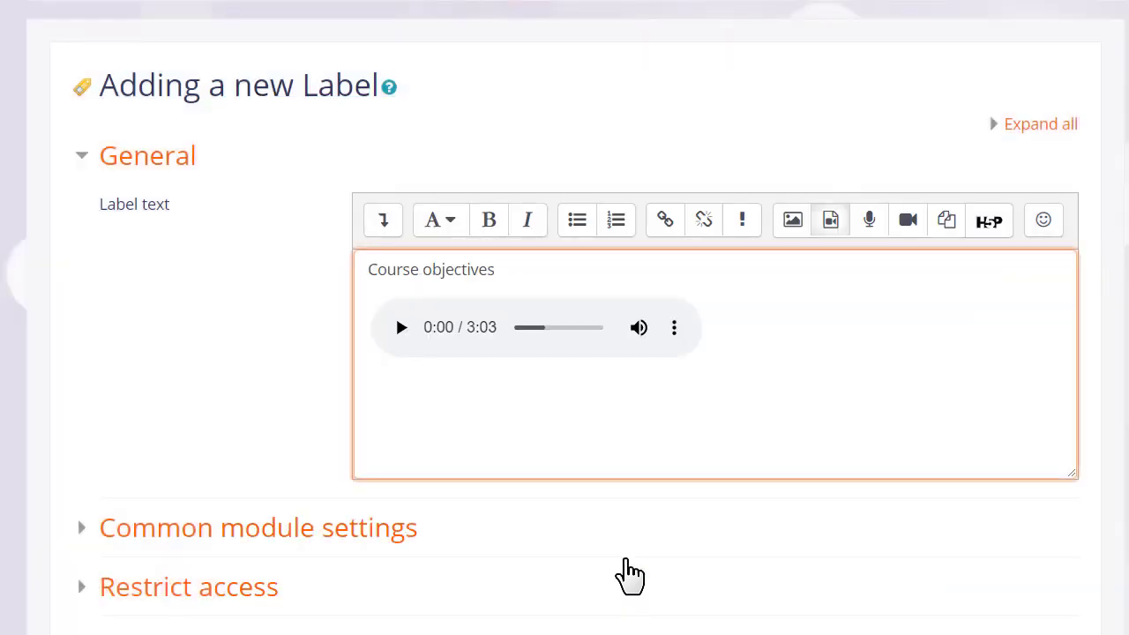
Save the Course objectives label and return to the course
scroll(down, 3)
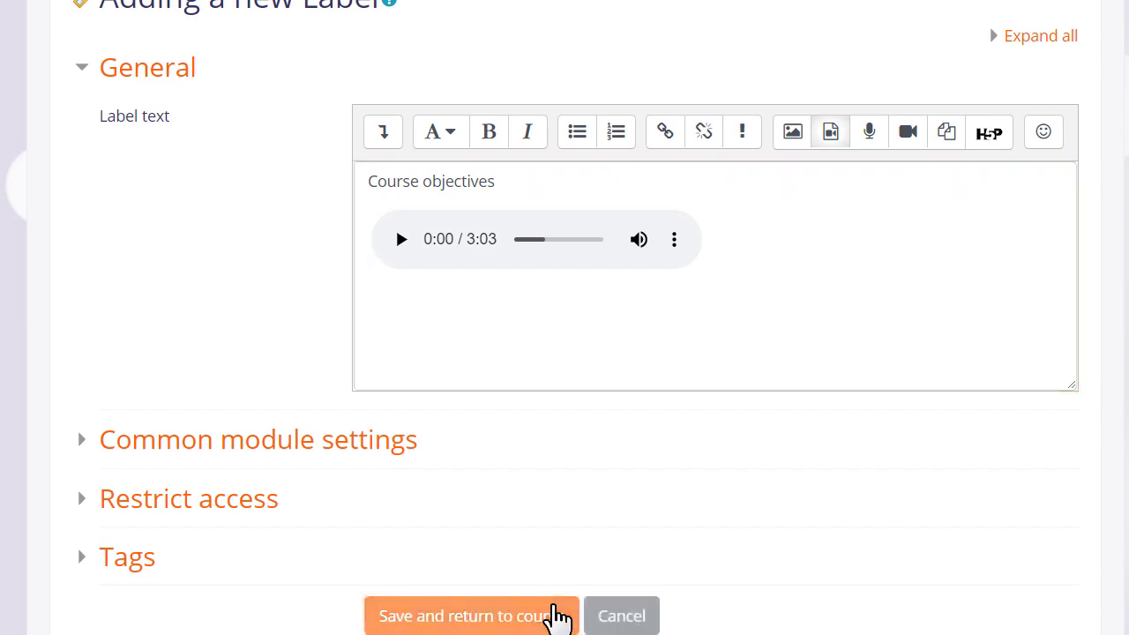
click(472, 616)
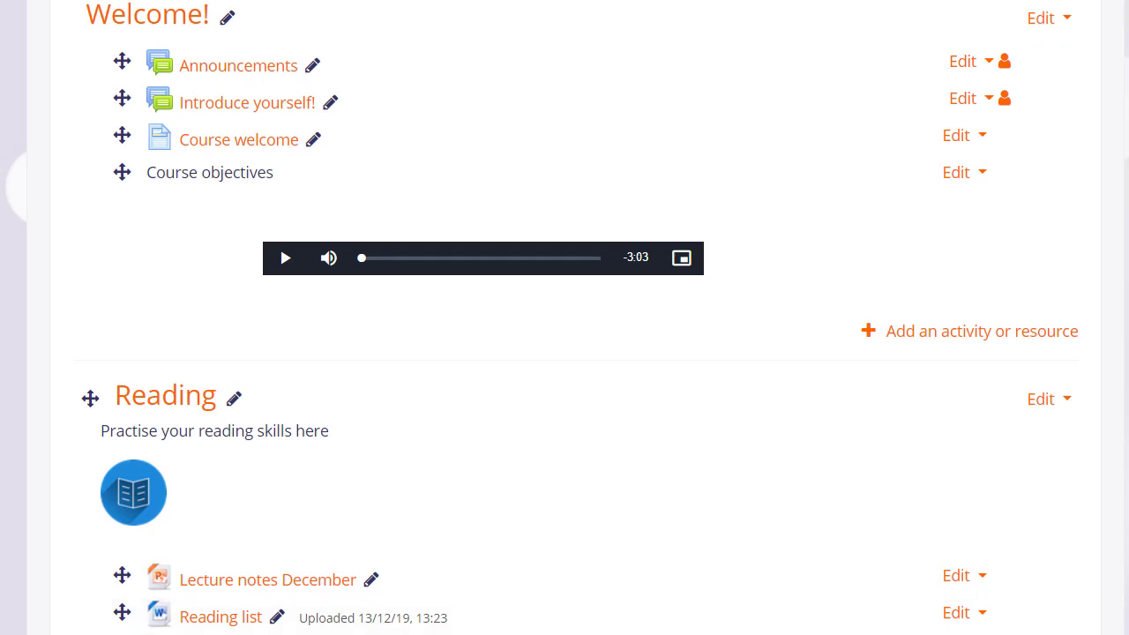
Start adding an activity or resource to the Listening section
scroll(down, 3)
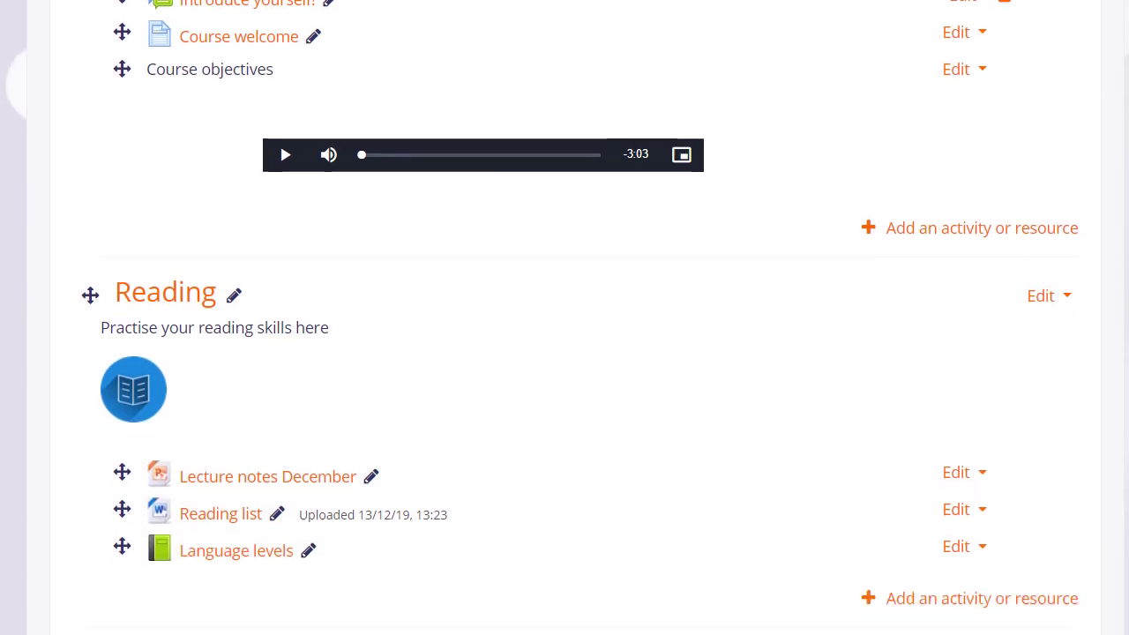
scroll(down, 3)
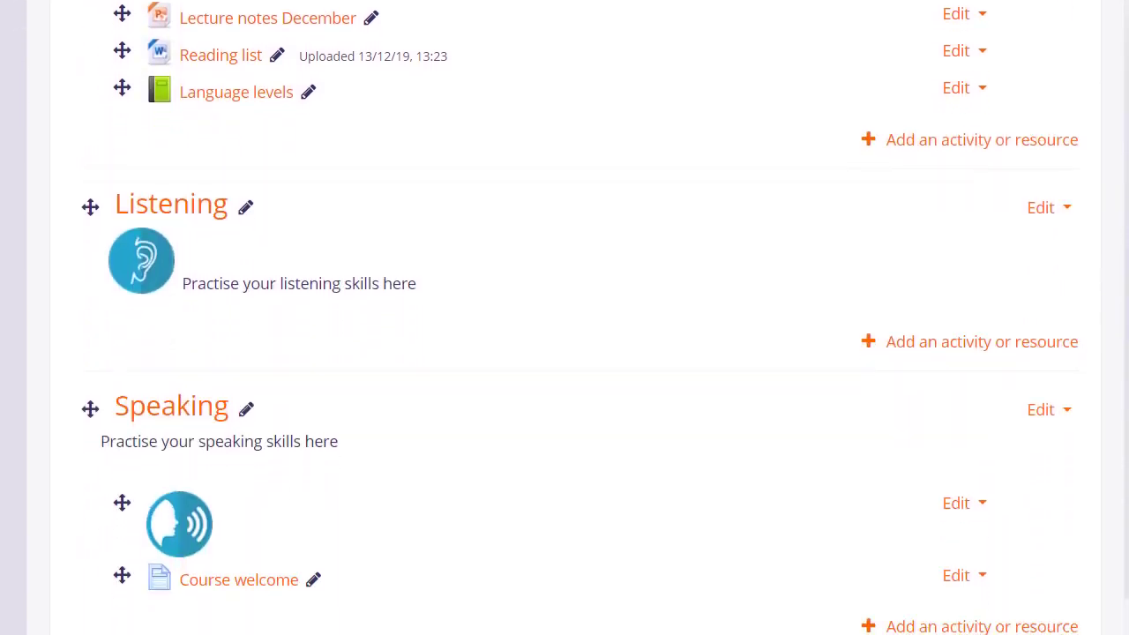
scroll(down, 3)
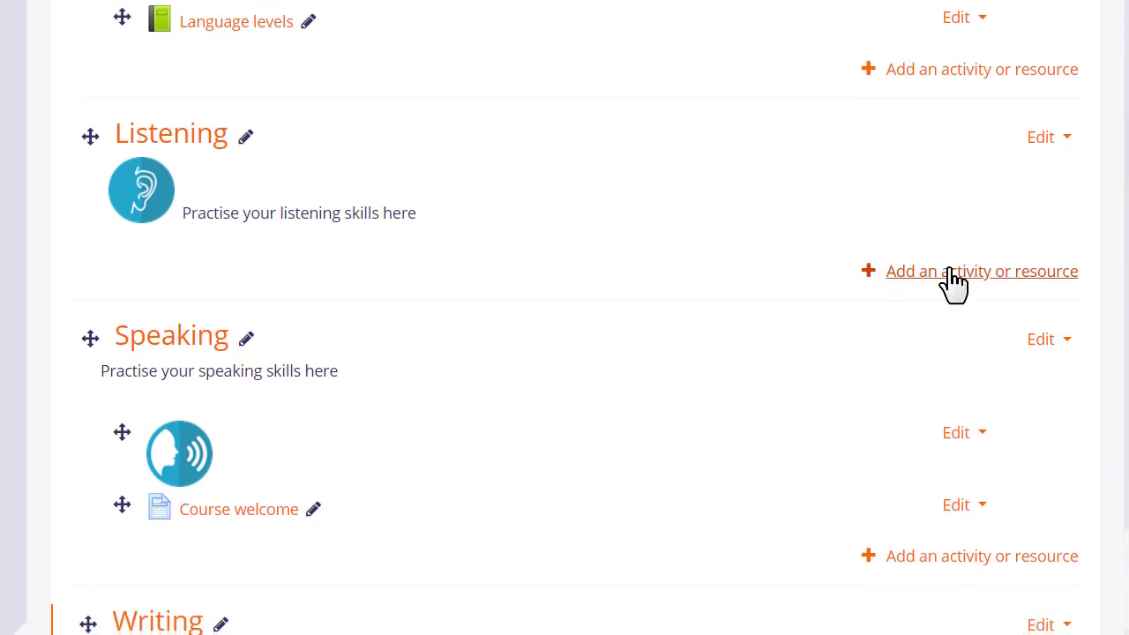
click(981, 272)
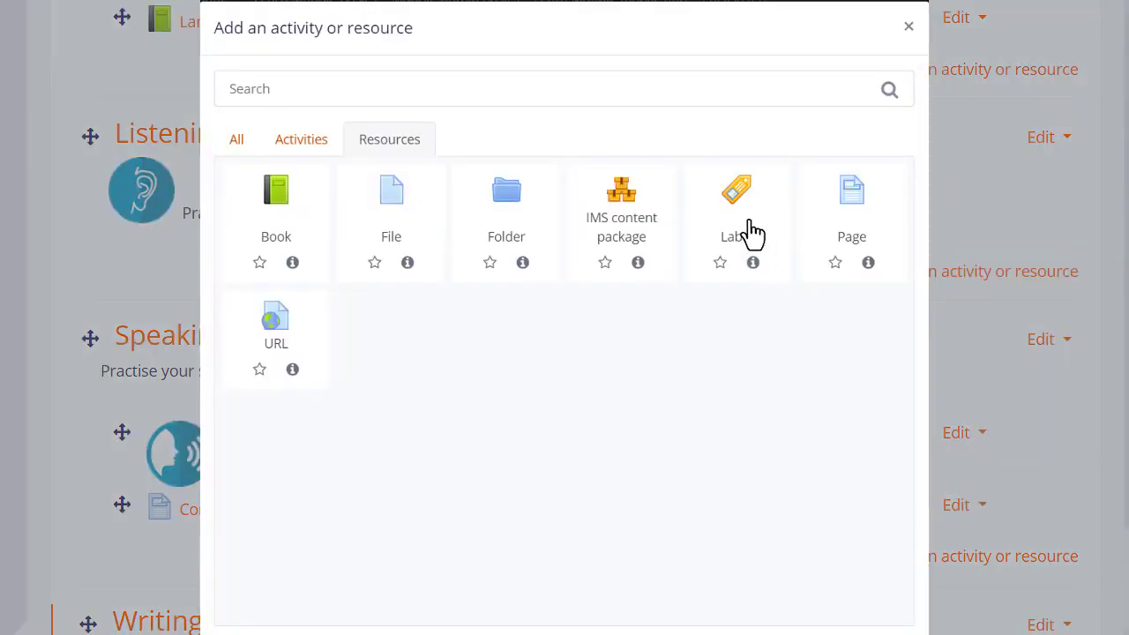
Begin a Listening label and bring up video media insertion for its text
click(736, 212)
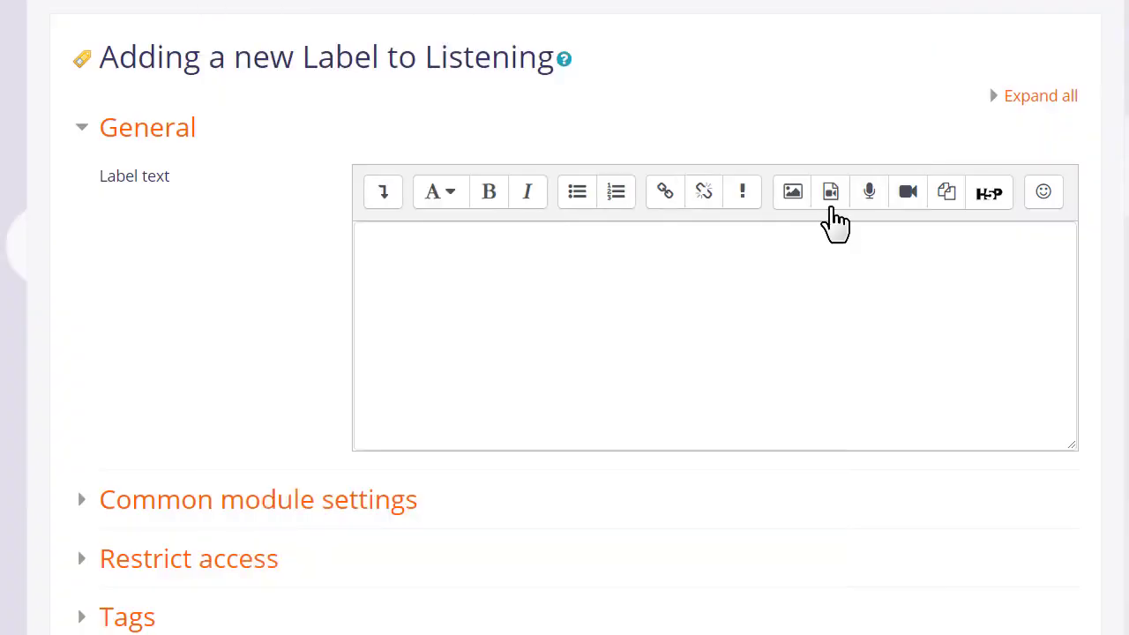
click(830, 190)
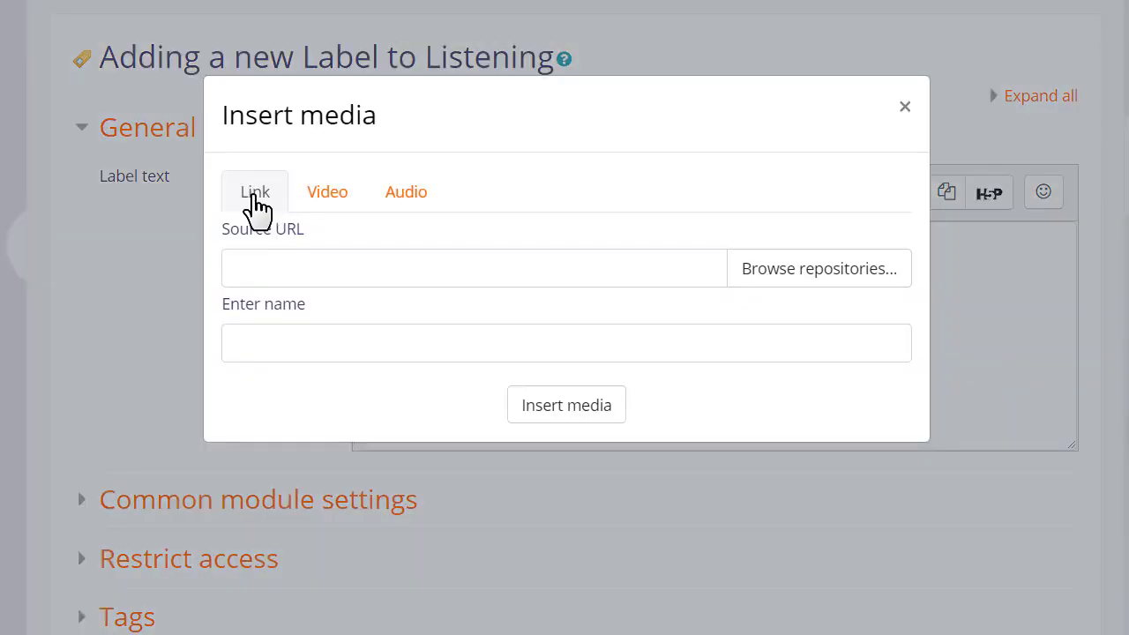
click(328, 191)
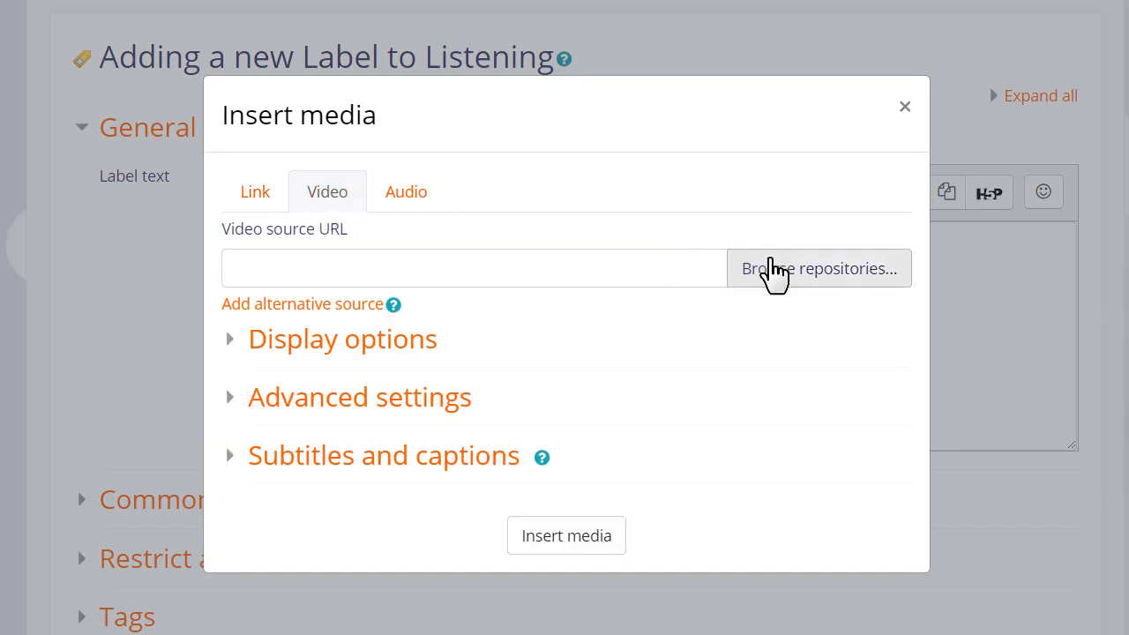
Search YouTube for 'French alphabet rap' and select the French Alphabet RAP video as the source
click(819, 269)
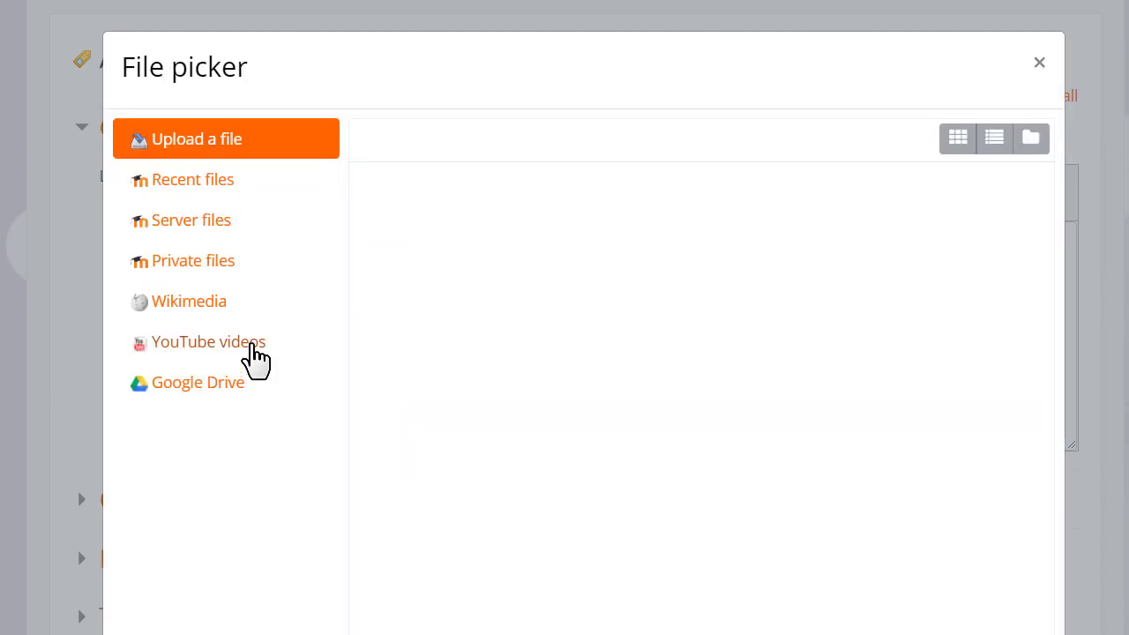
click(208, 343)
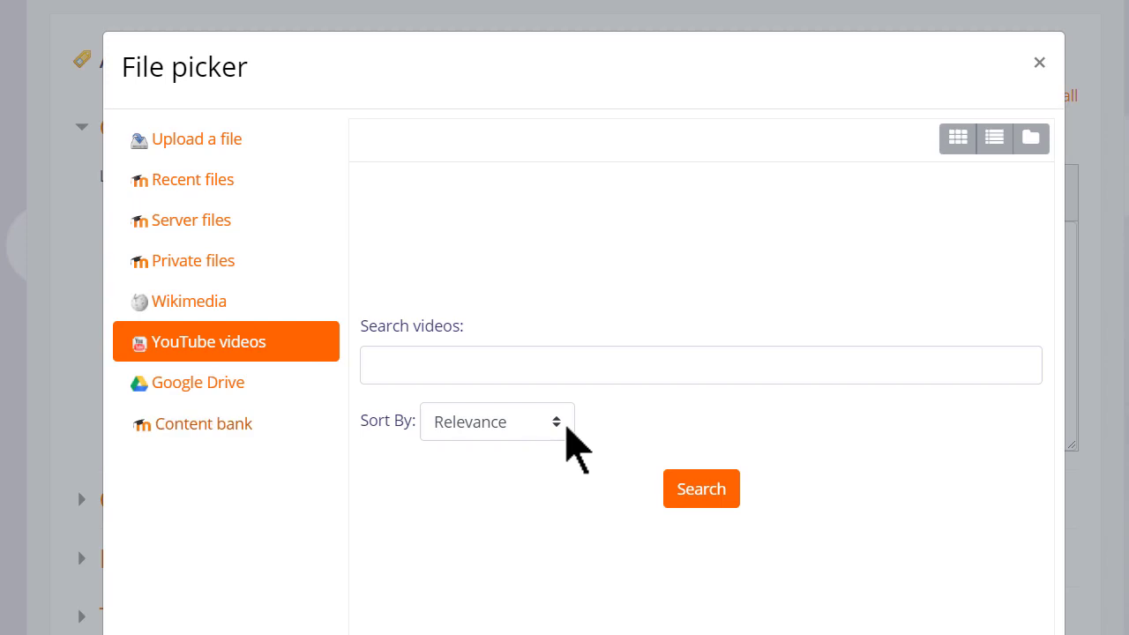
click(498, 420)
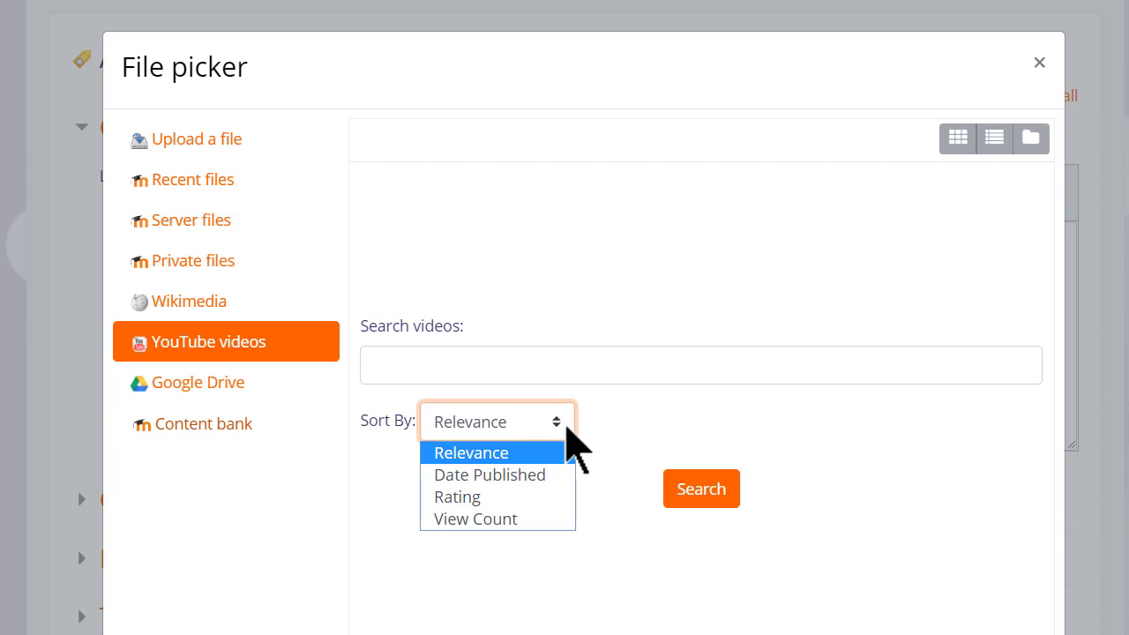
text(French alphab)
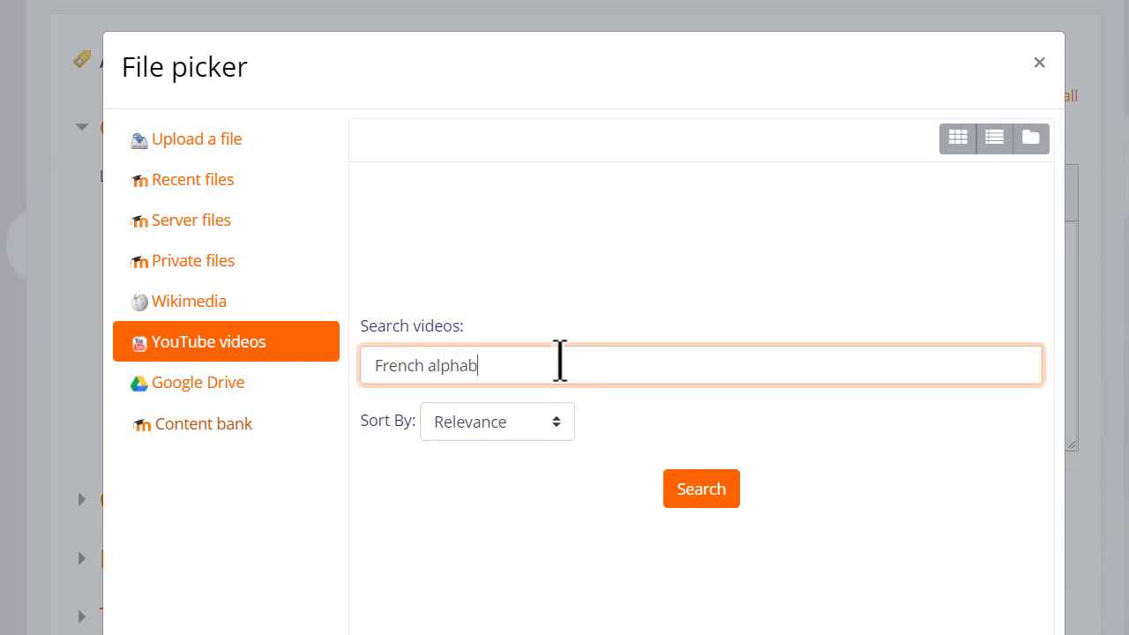
text(et rap)
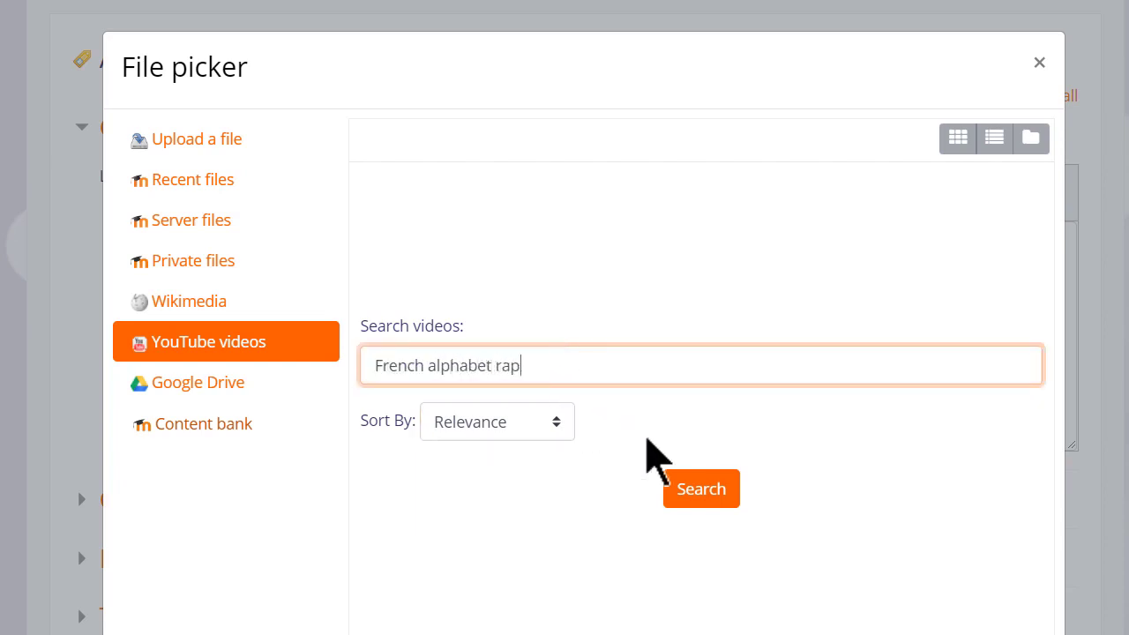
mouse_move(702, 490)
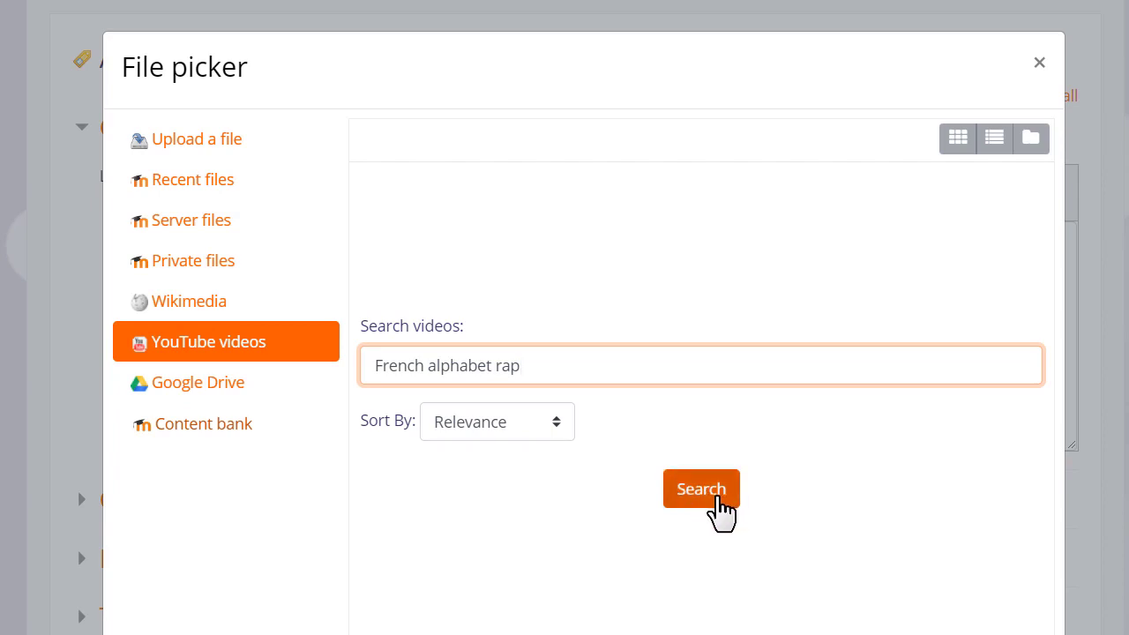
click(701, 488)
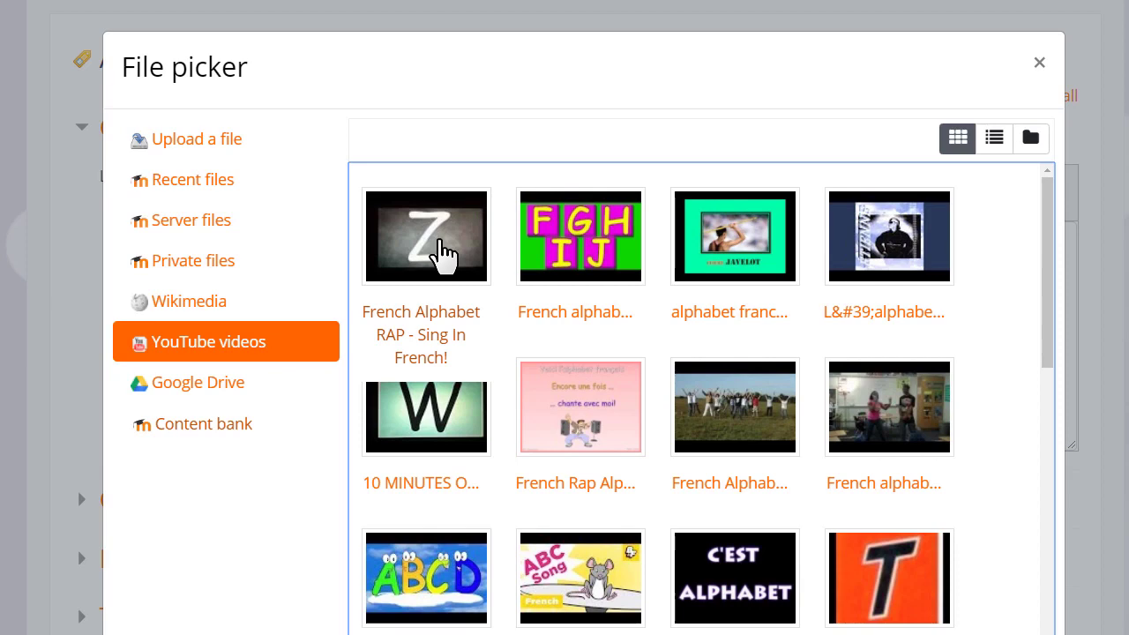
click(427, 237)
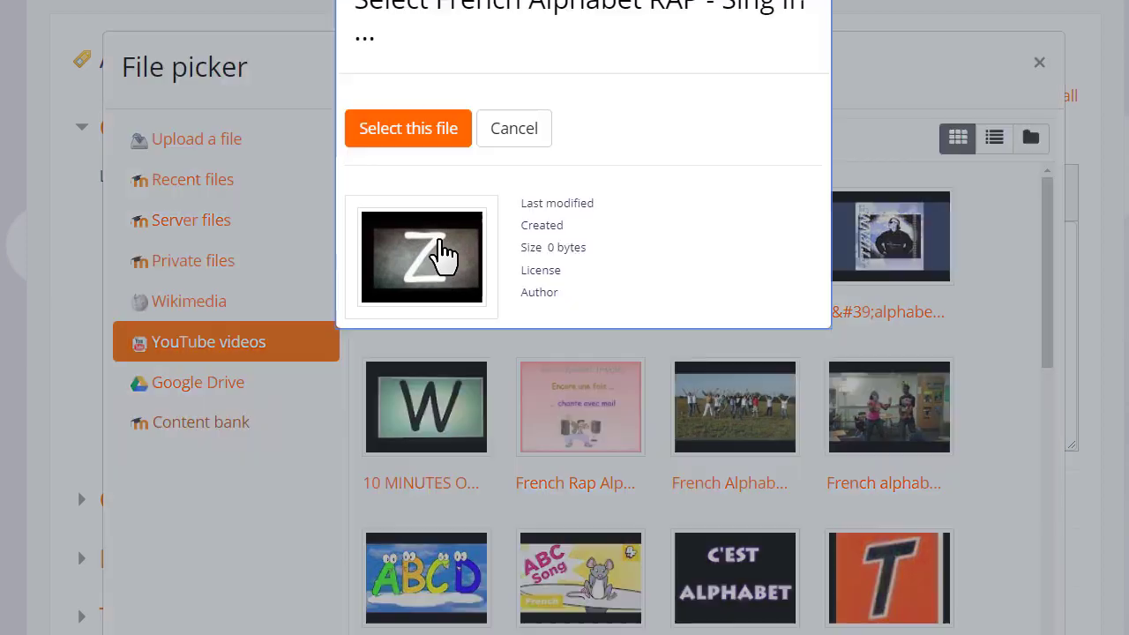
click(407, 127)
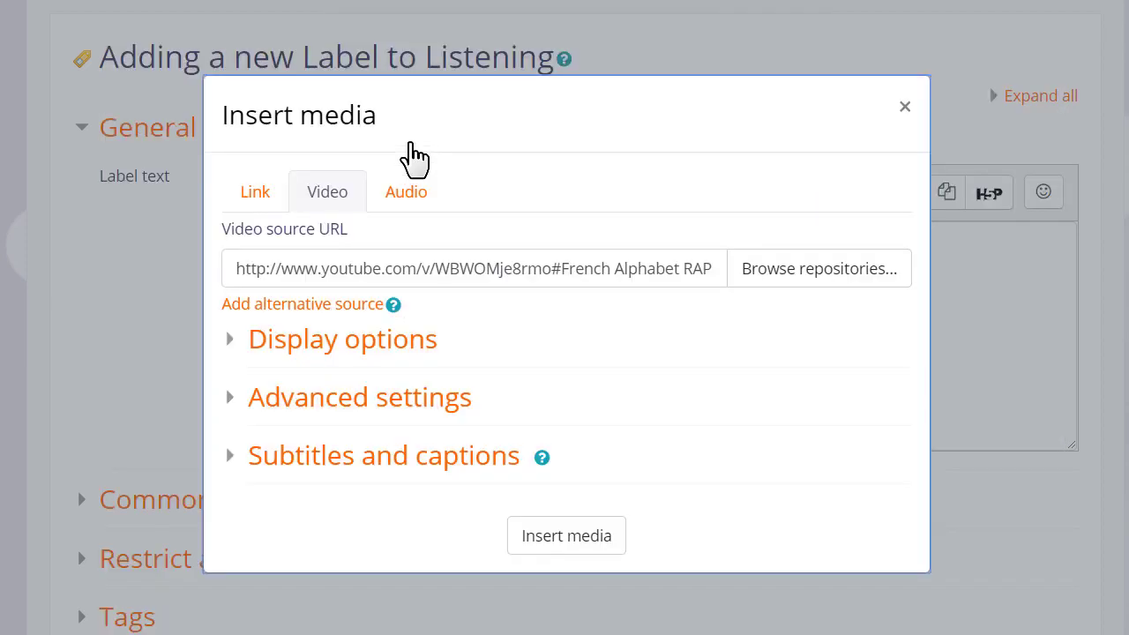
mouse_move(379, 344)
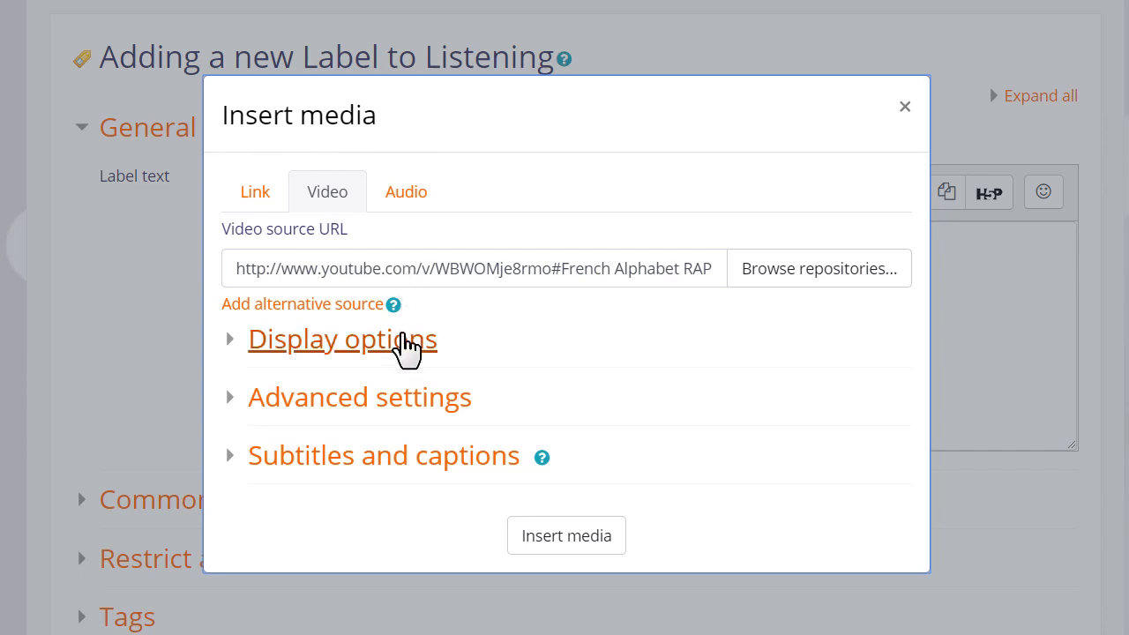
Review display and subtitle options, embed the video, and save the label to the course
click(342, 339)
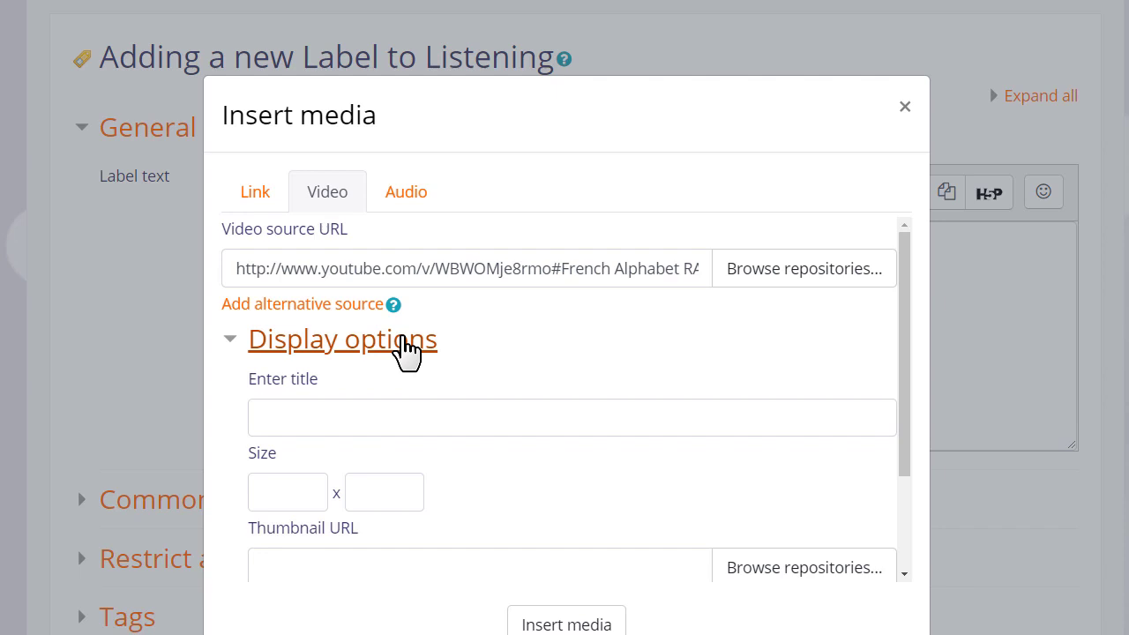
click(342, 339)
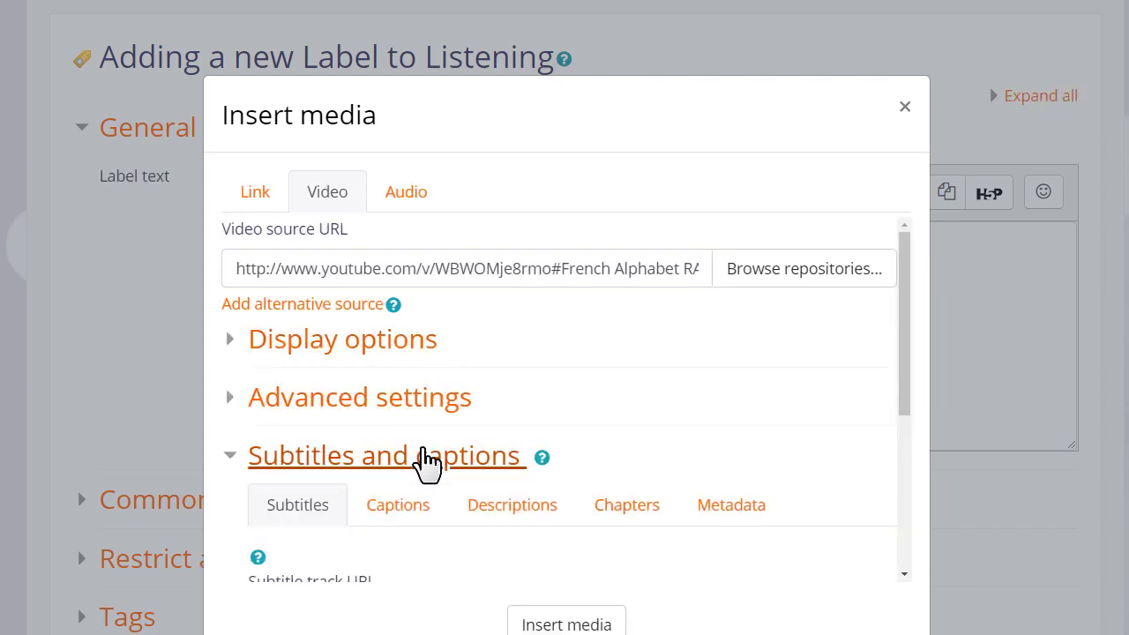
click(383, 455)
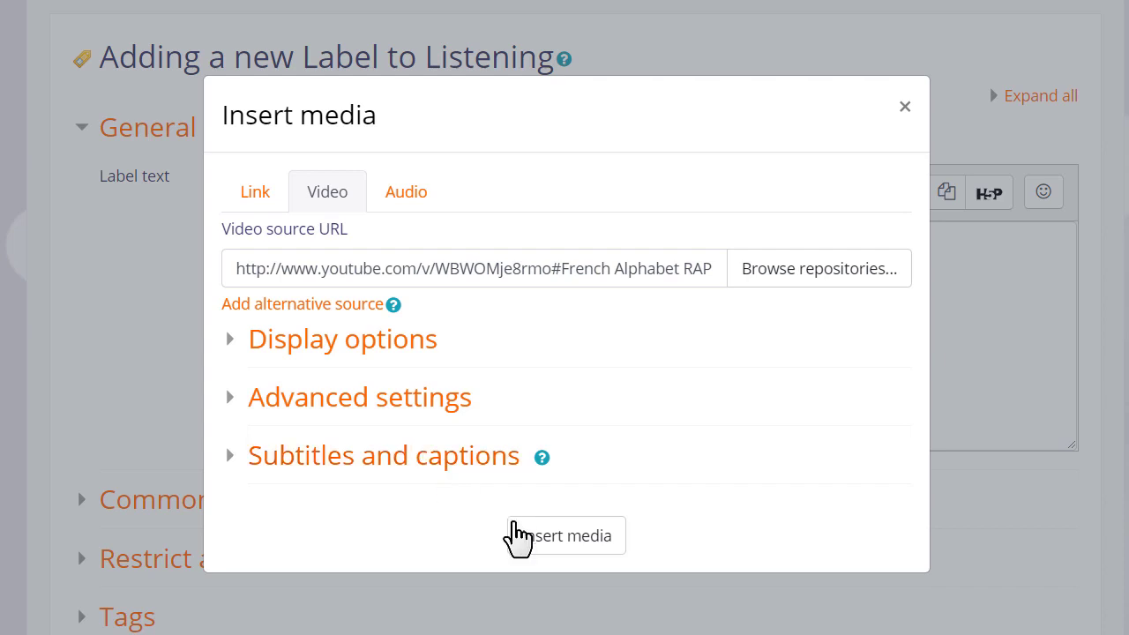
click(565, 536)
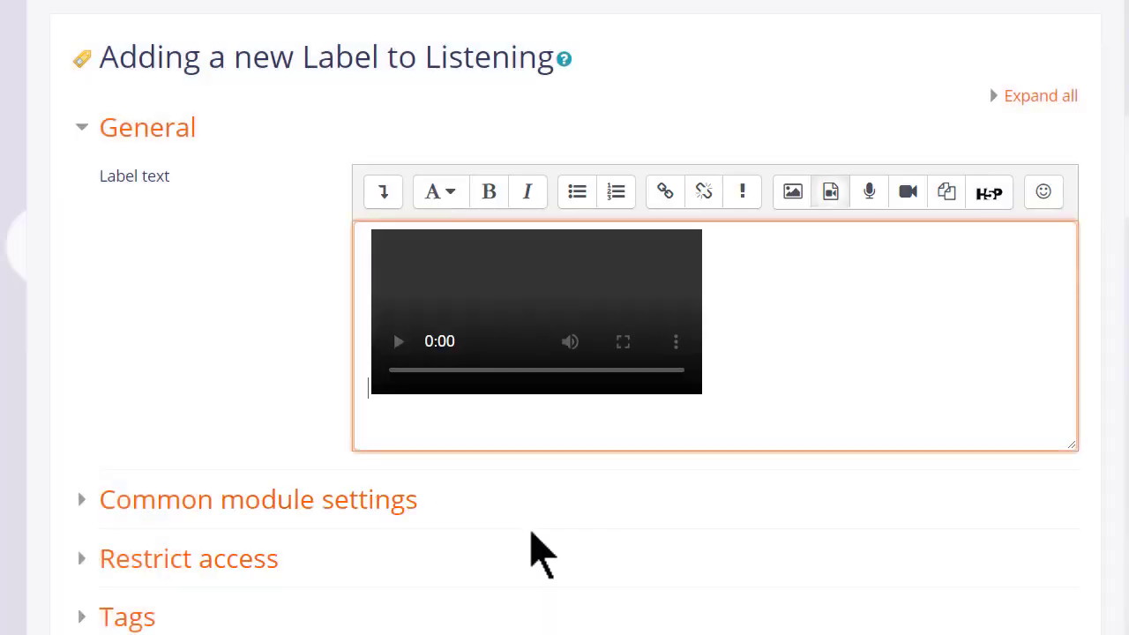
scroll(down, 3)
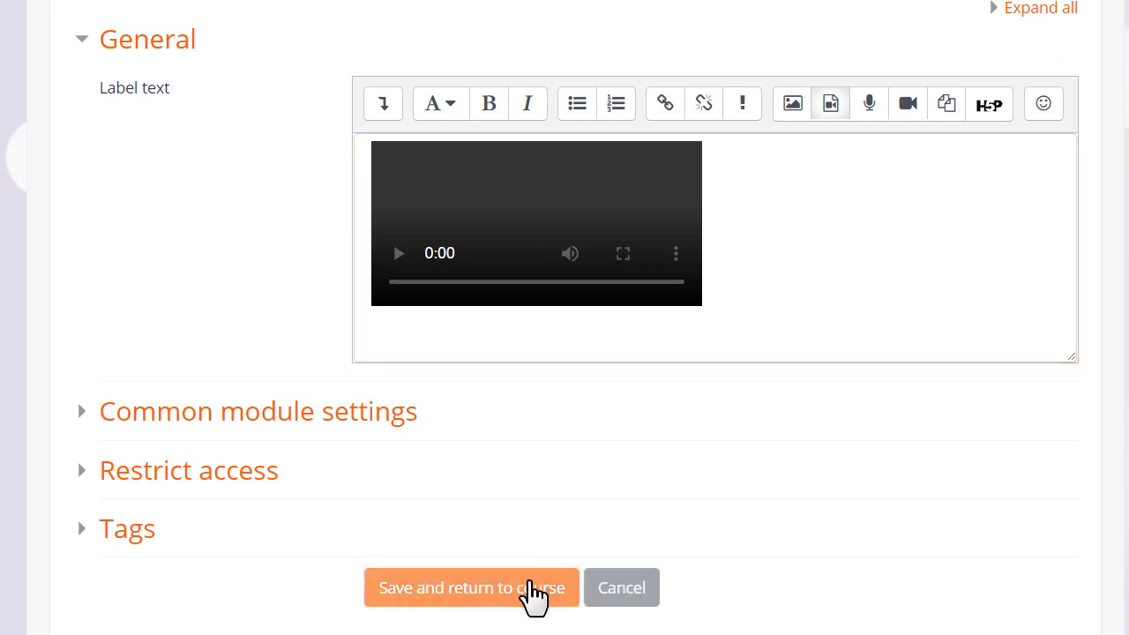
click(471, 588)
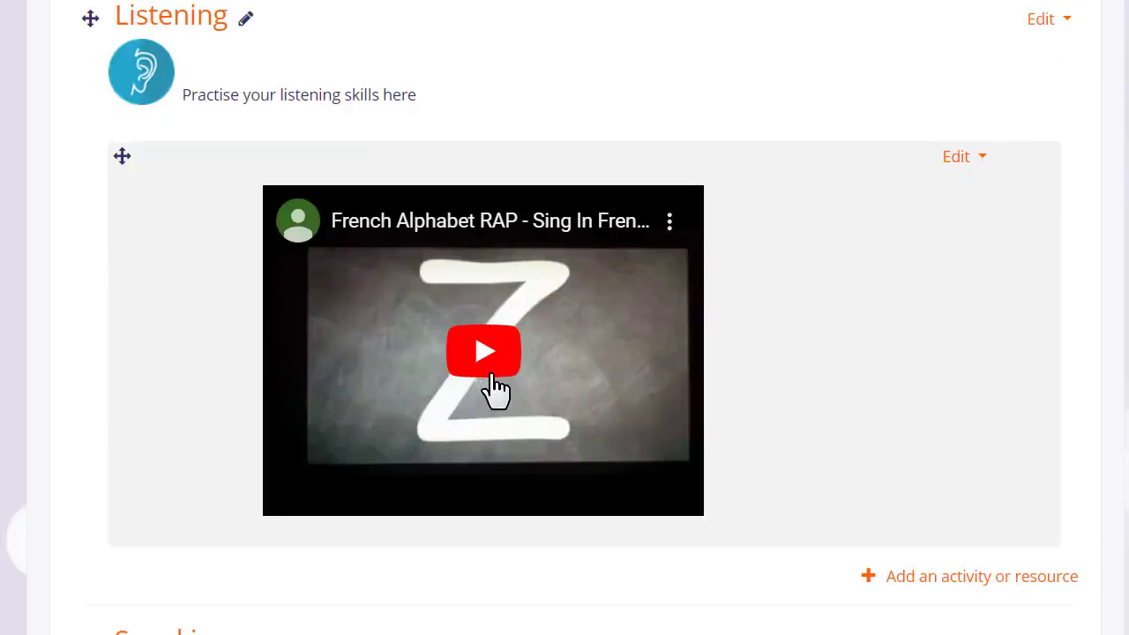
click(483, 351)
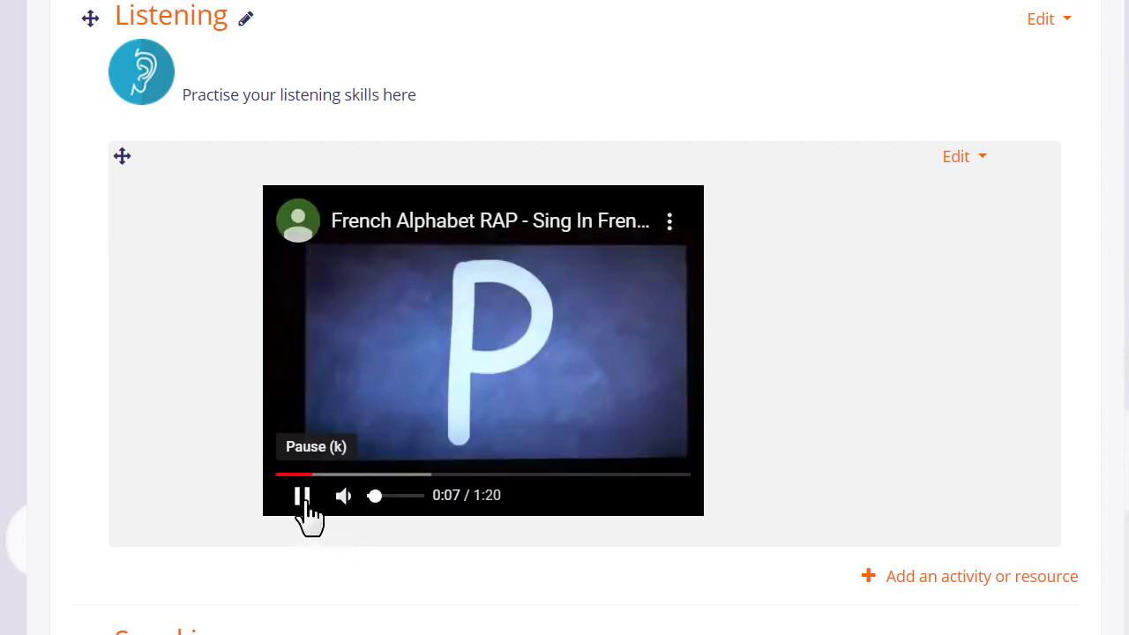
click(300, 494)
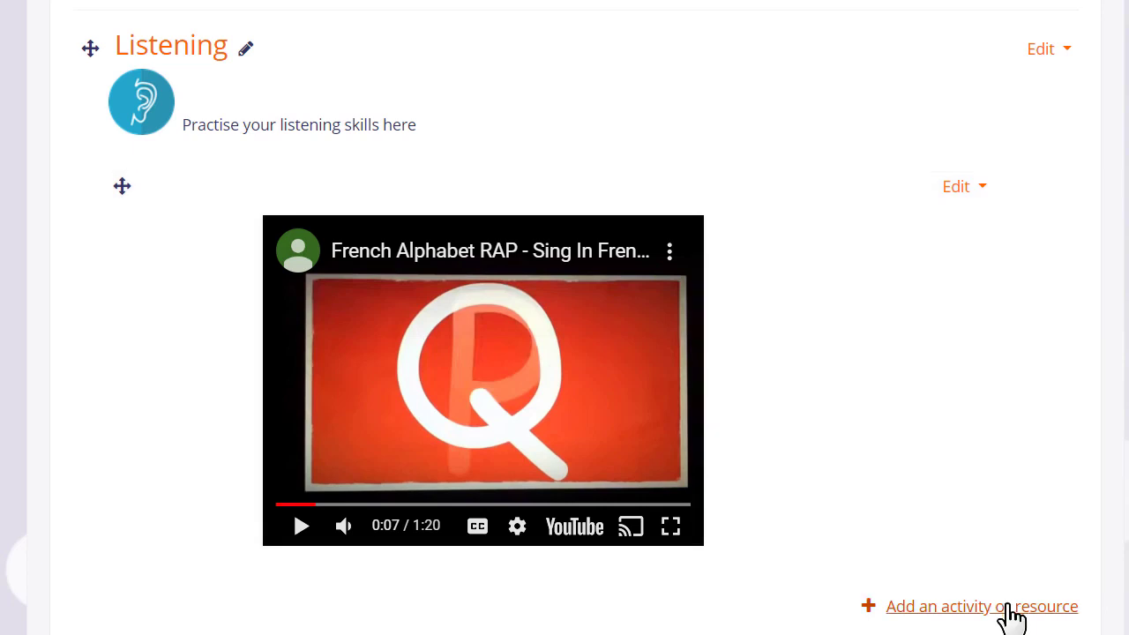
click(981, 607)
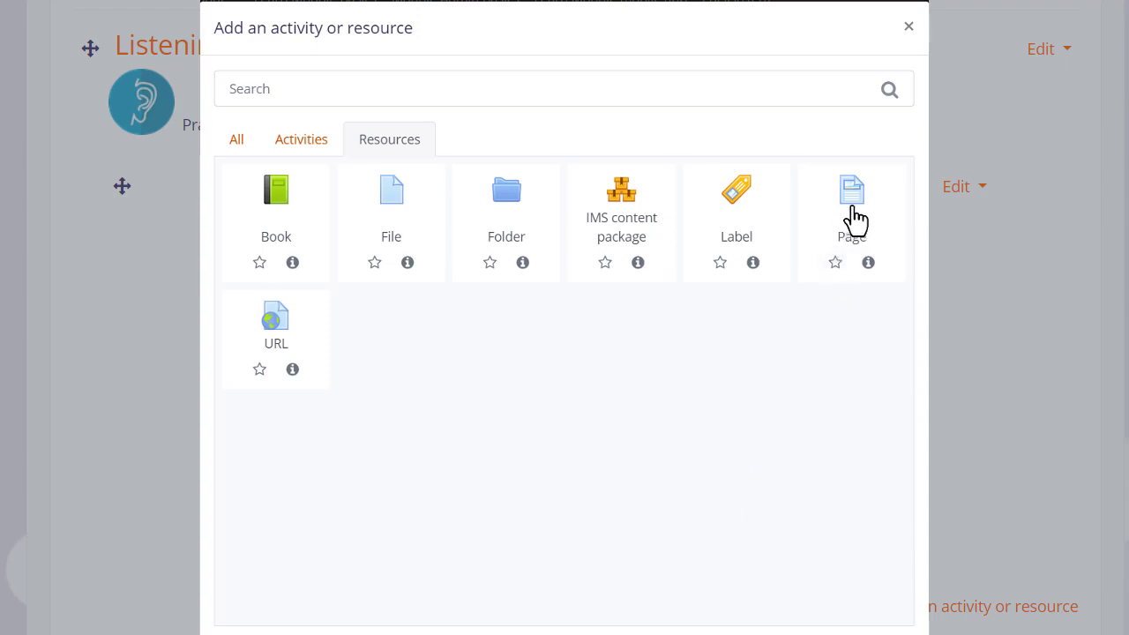
click(850, 203)
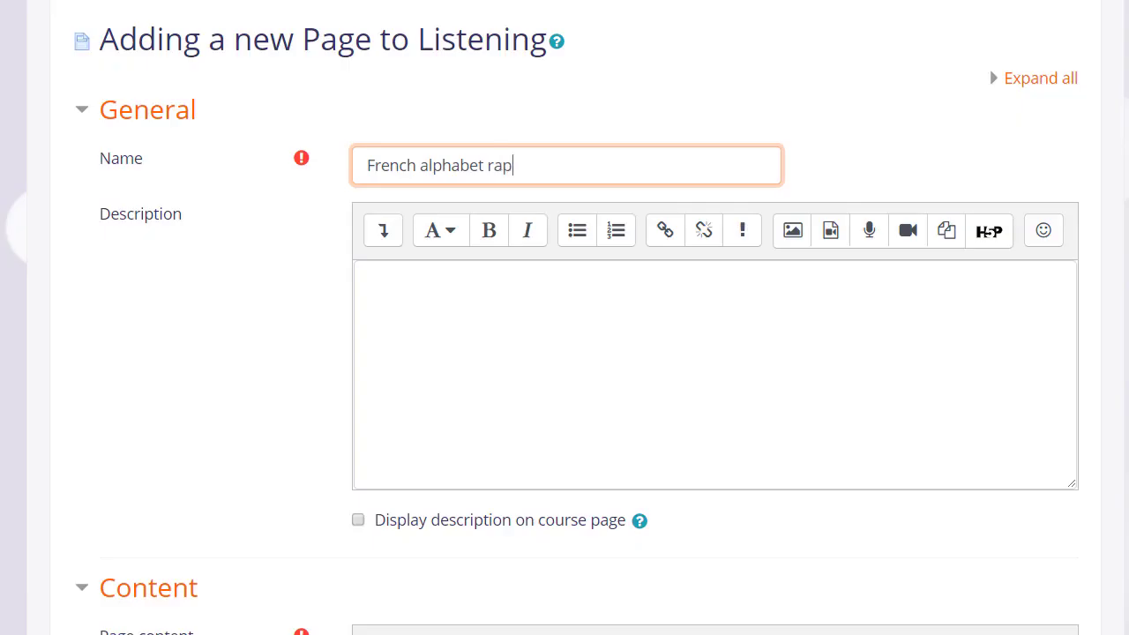
scroll(down, 3)
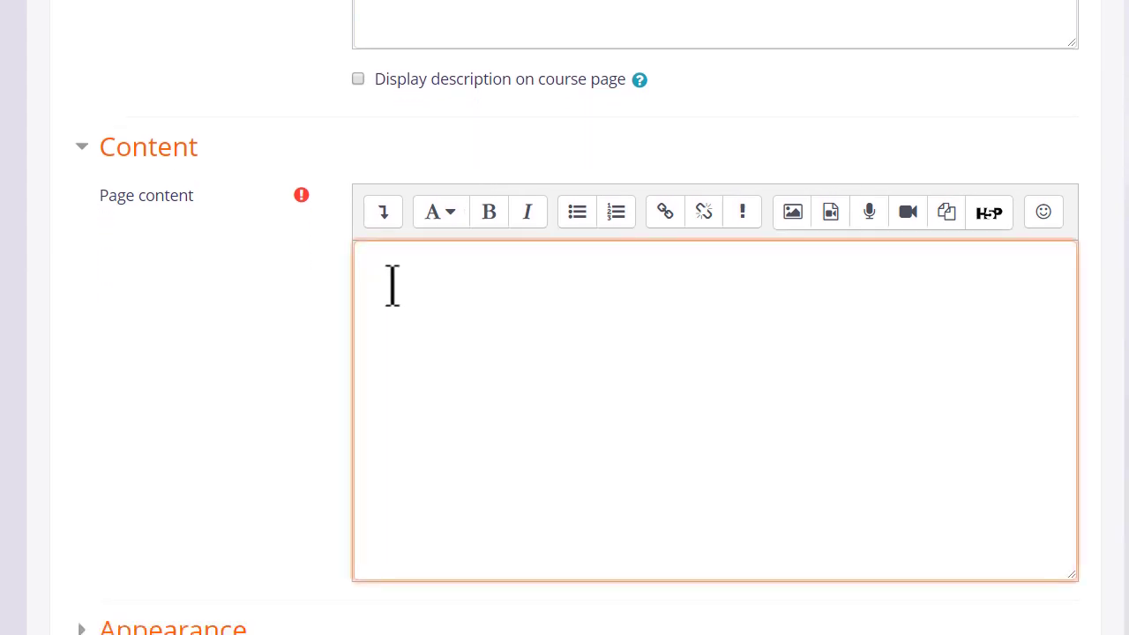
text(https://www.youtube.com/watch?v=WBWOMje8rmo)
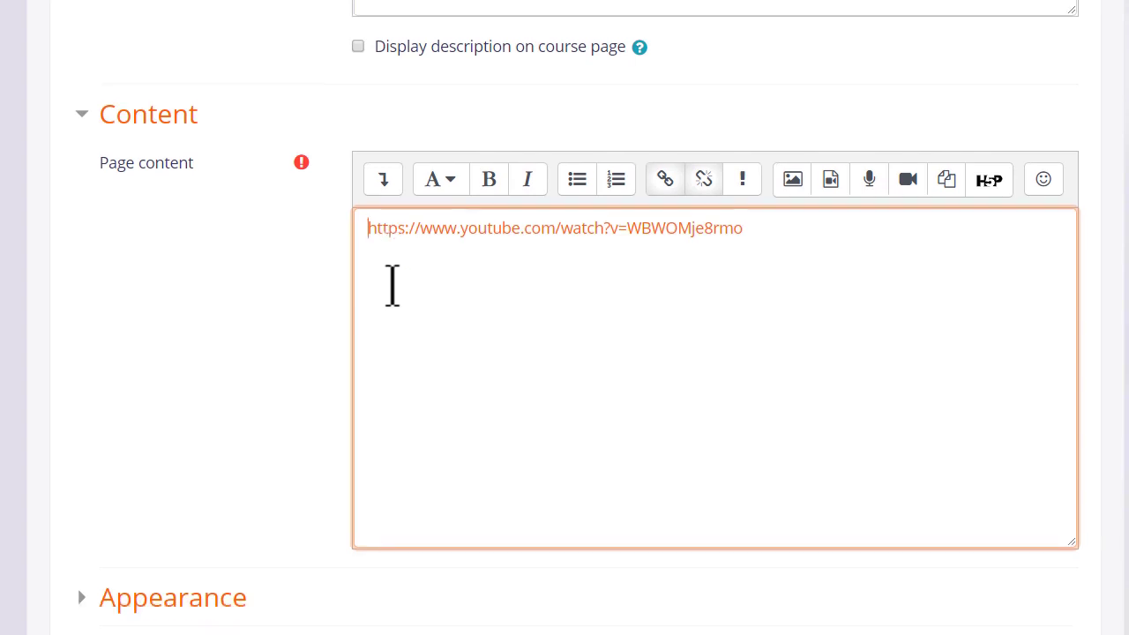
scroll(down, 3)
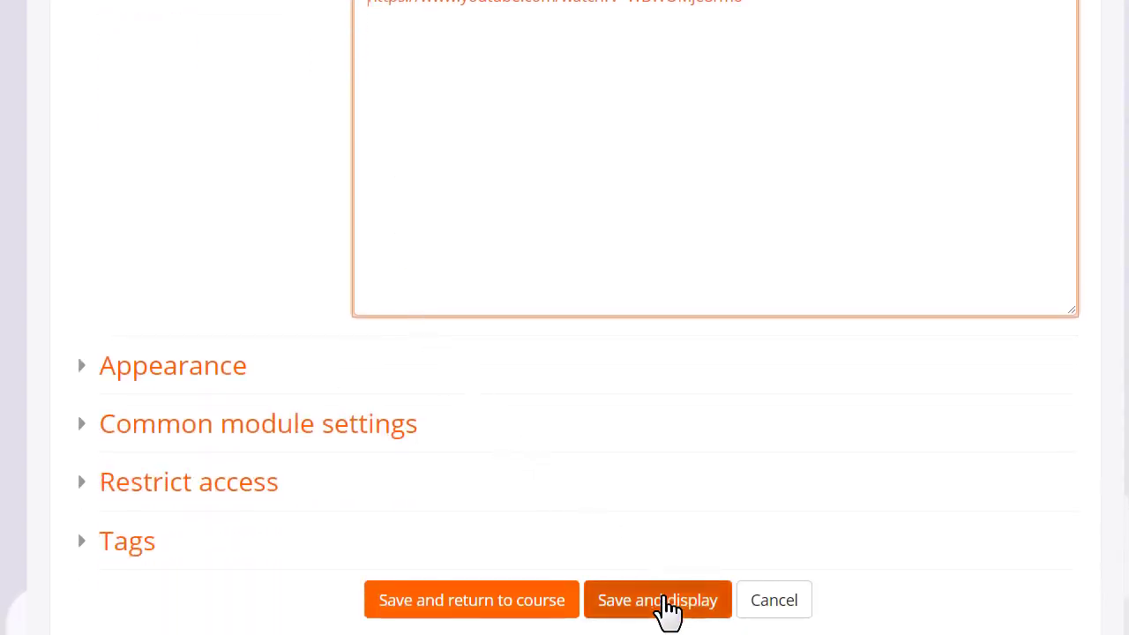
click(656, 600)
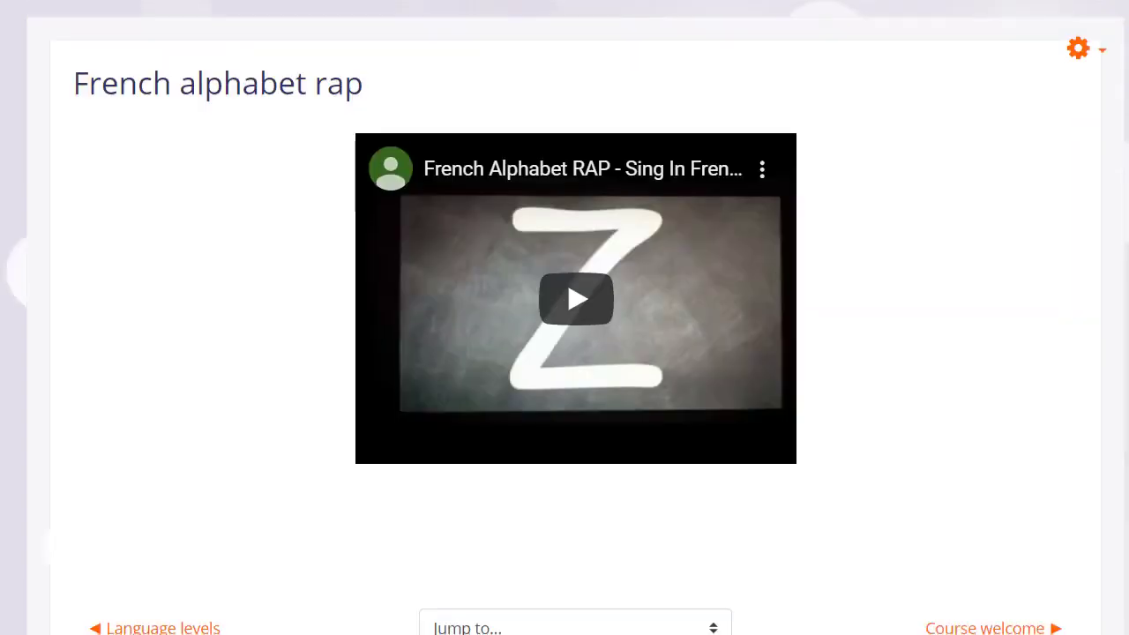